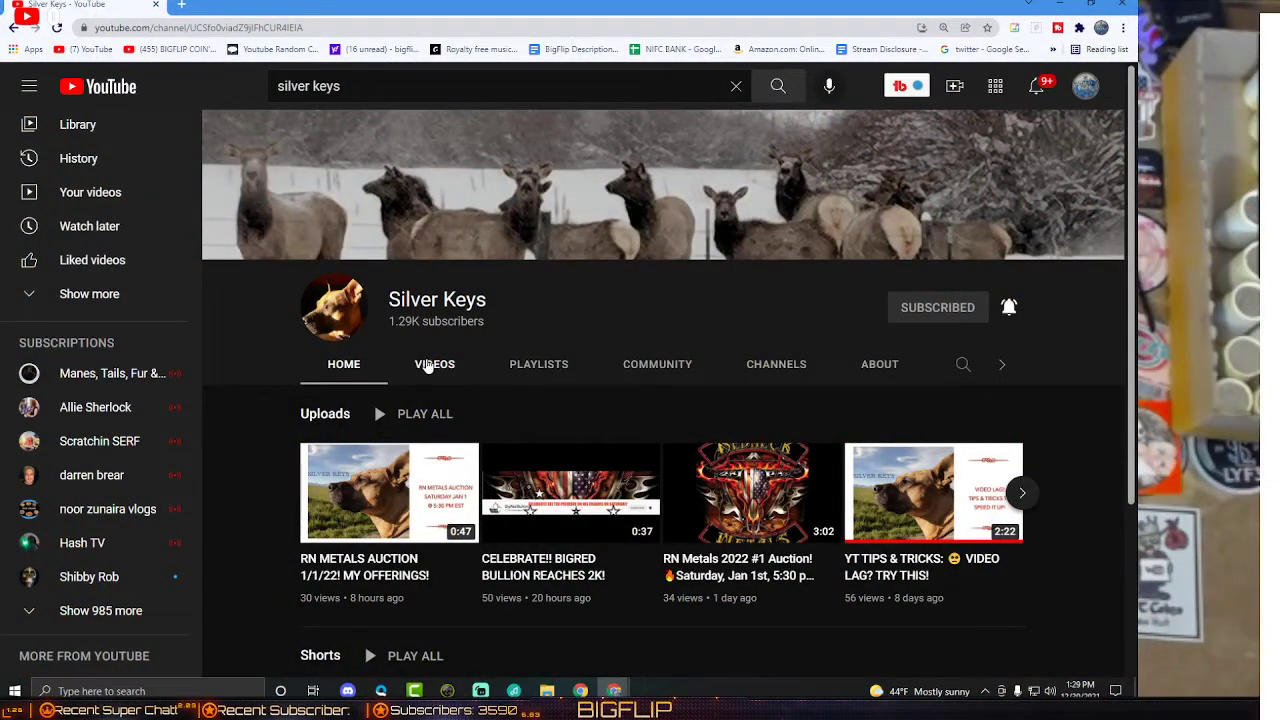
Show the Silver Keys channel's Videos tab and scroll through its uploads.
left_click(434, 364)
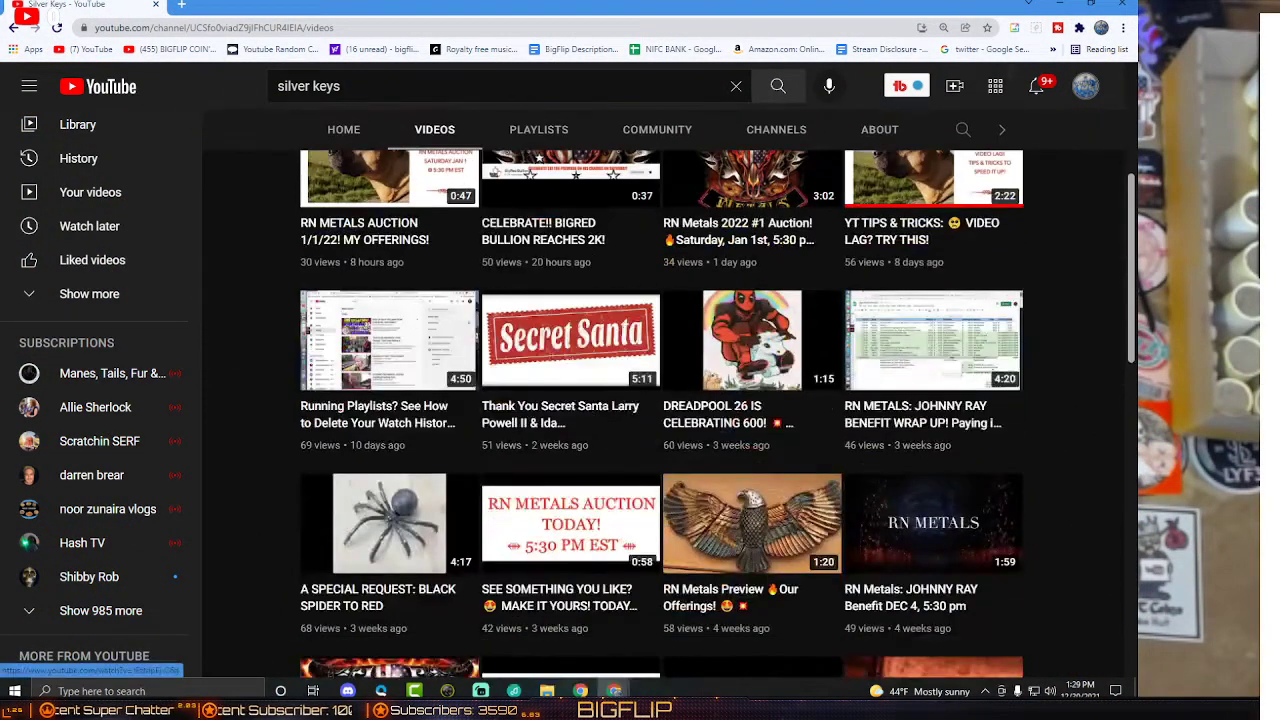
scroll("up", 3)
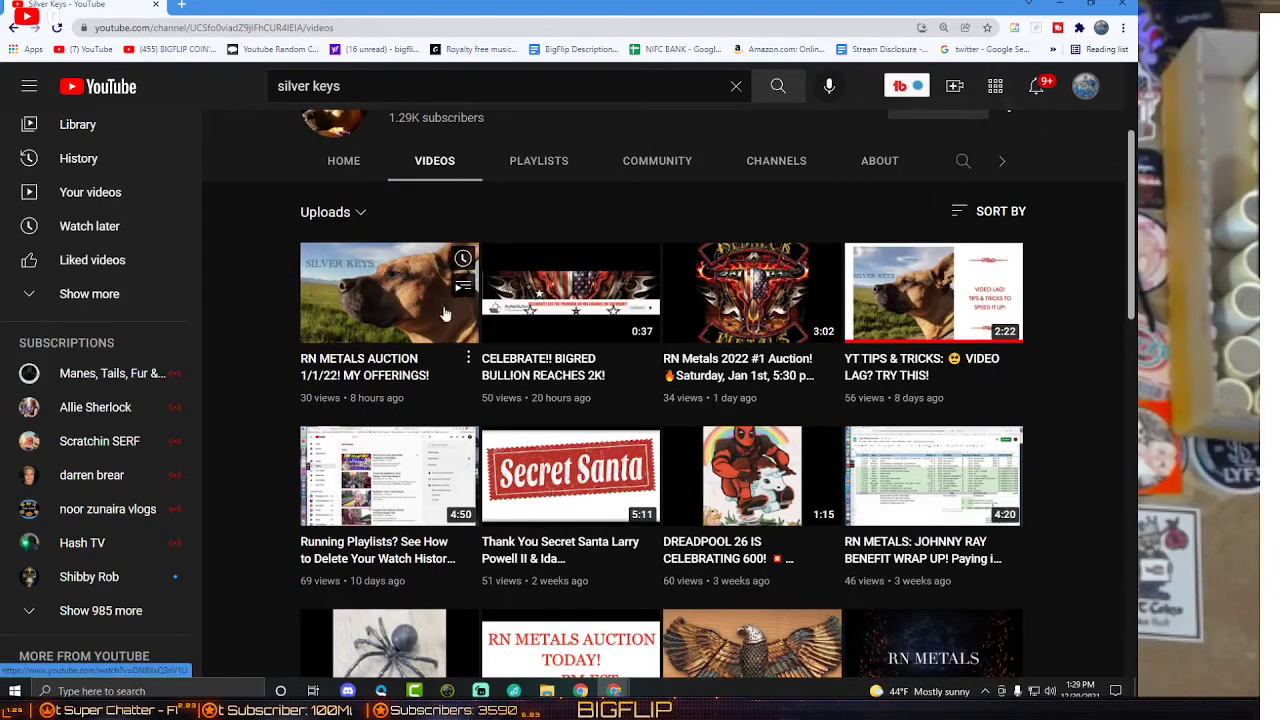
Switch the Silver Keys channel to its Playlists tab (FLIPSIDE, Flipside Fundraiser, COMMUNITY BOX, Live Chats).
left_click(540, 160)
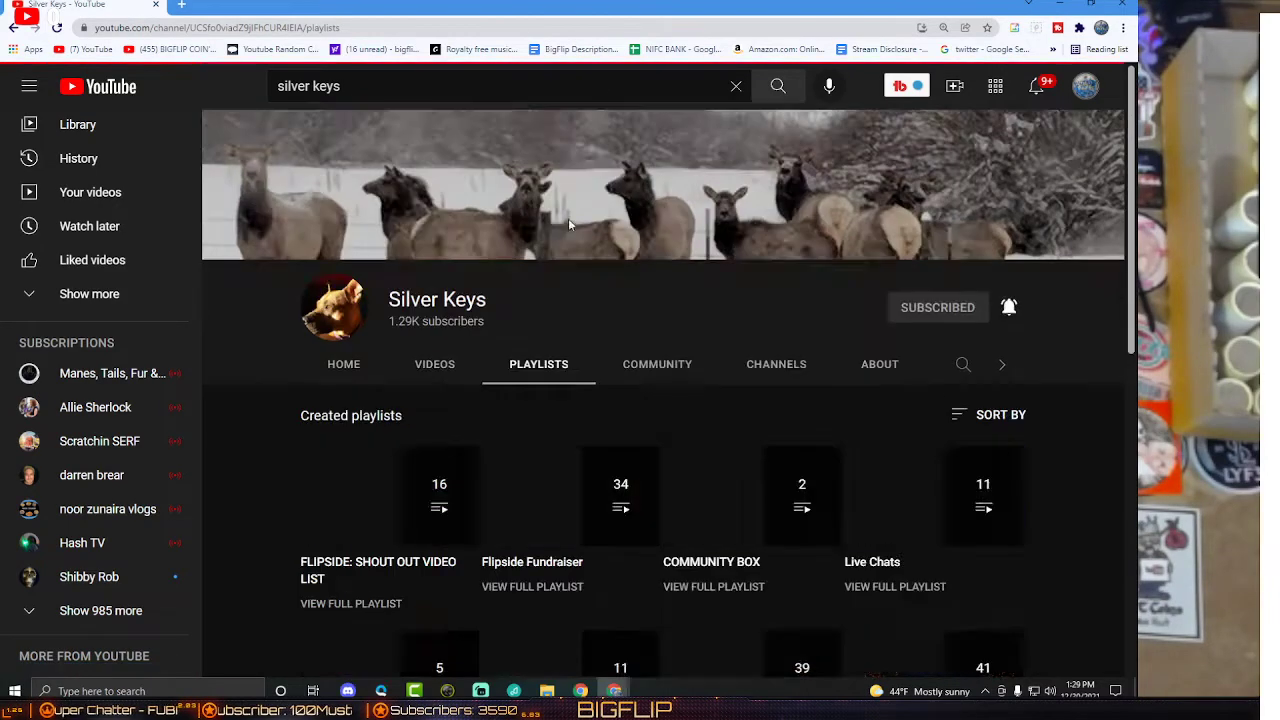
mouse_move(672, 528)
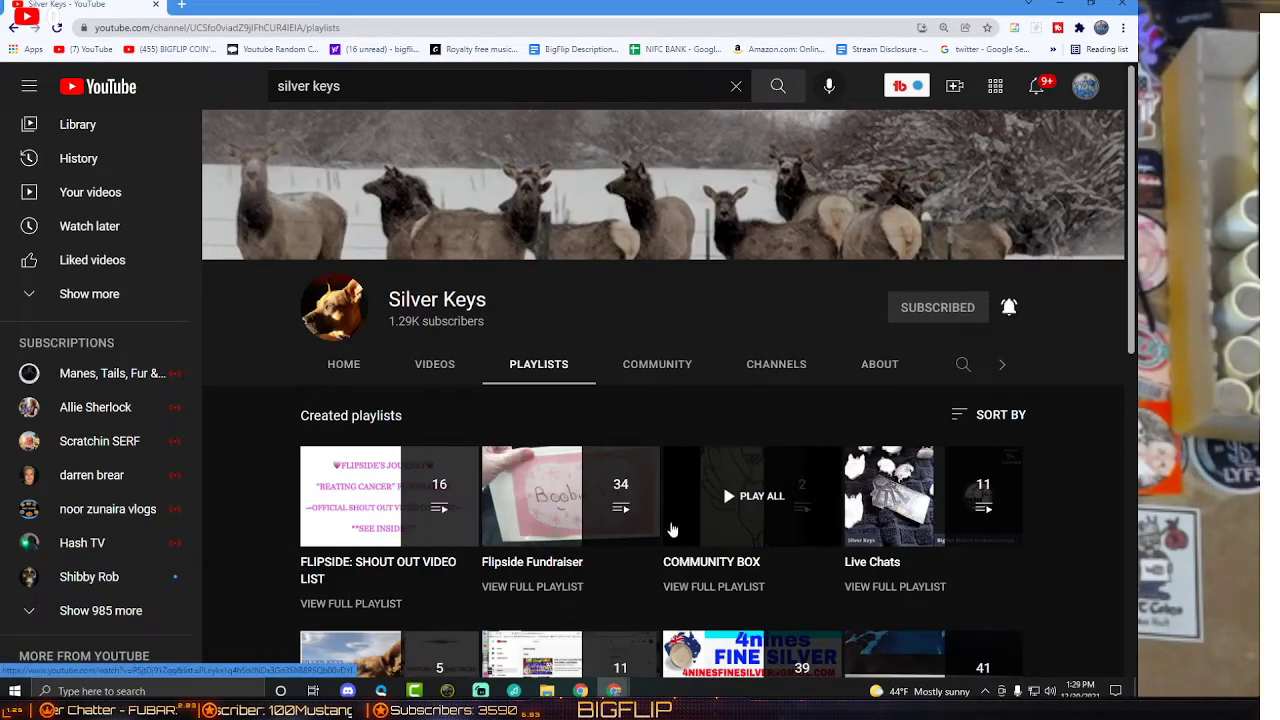
mouse_move(630, 504)
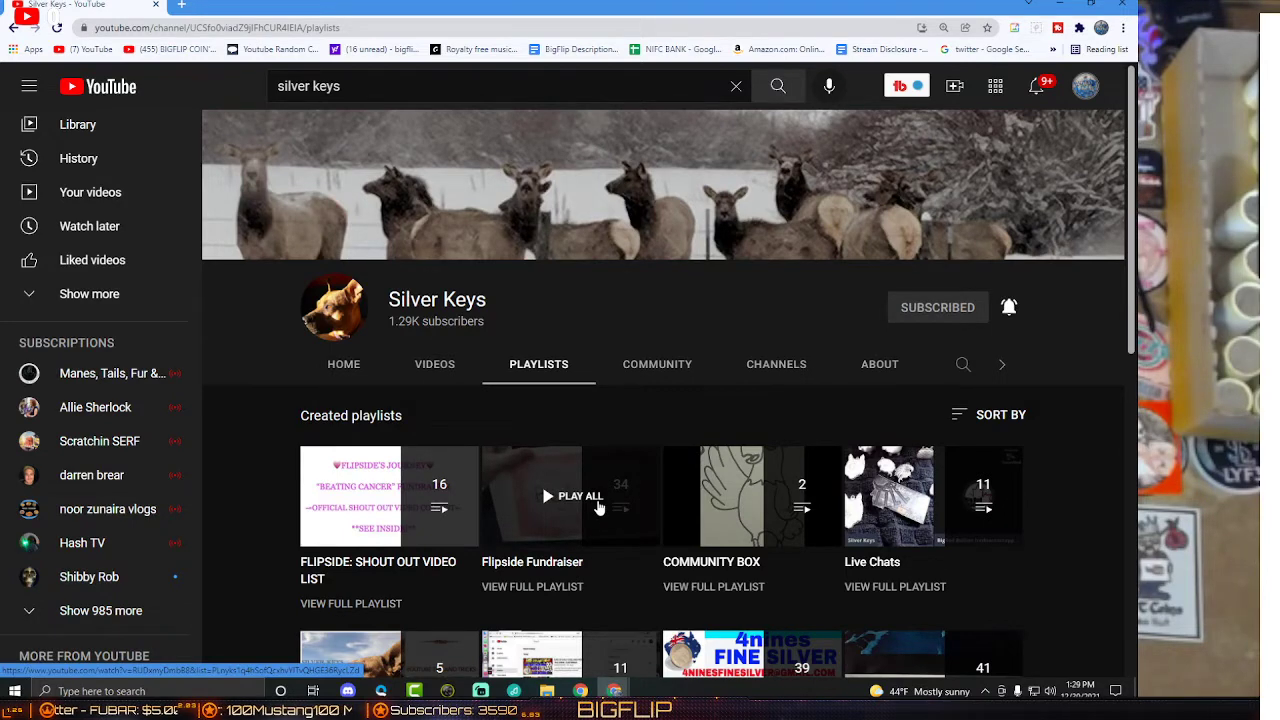
mouse_move(640, 480)
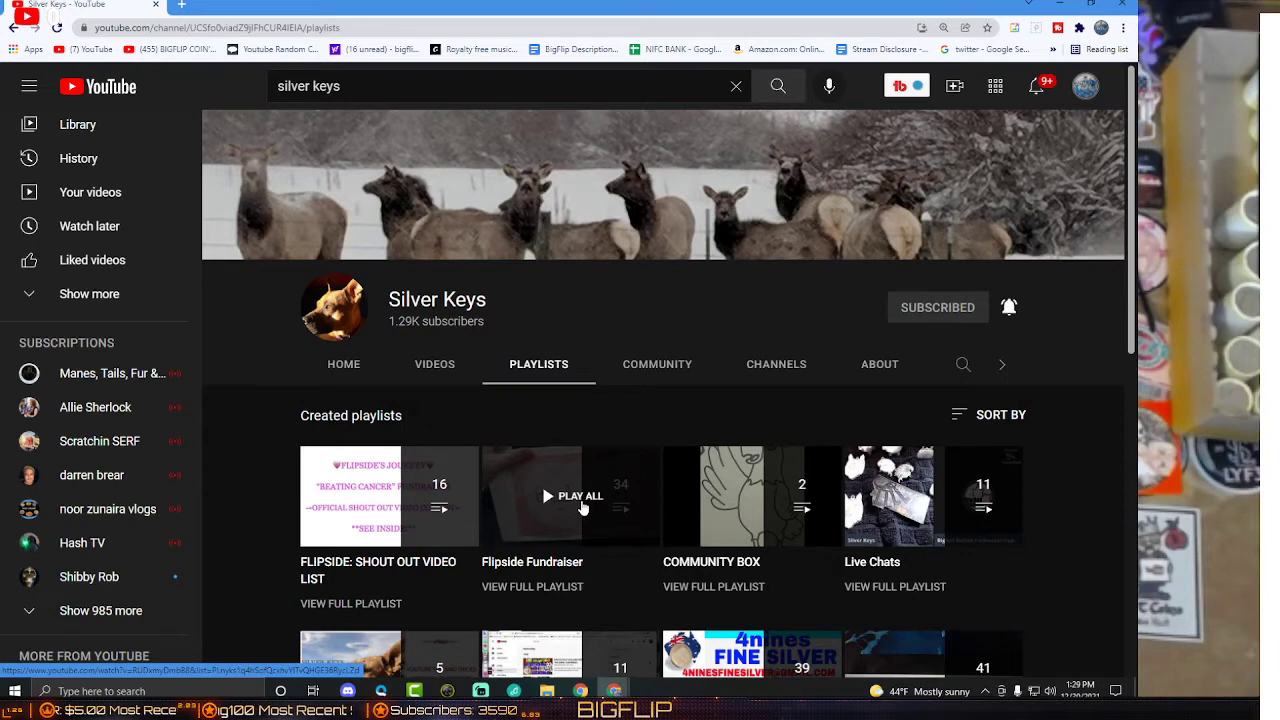
mouse_move(638, 510)
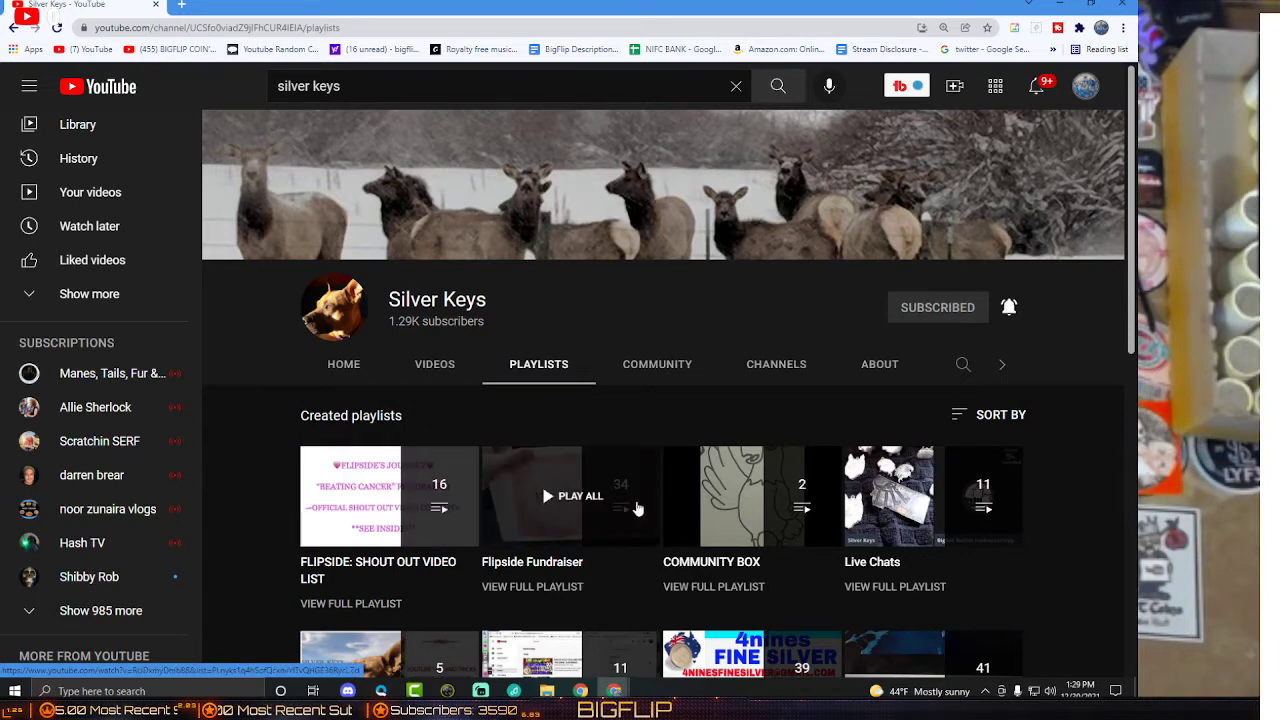
mouse_move(904, 520)
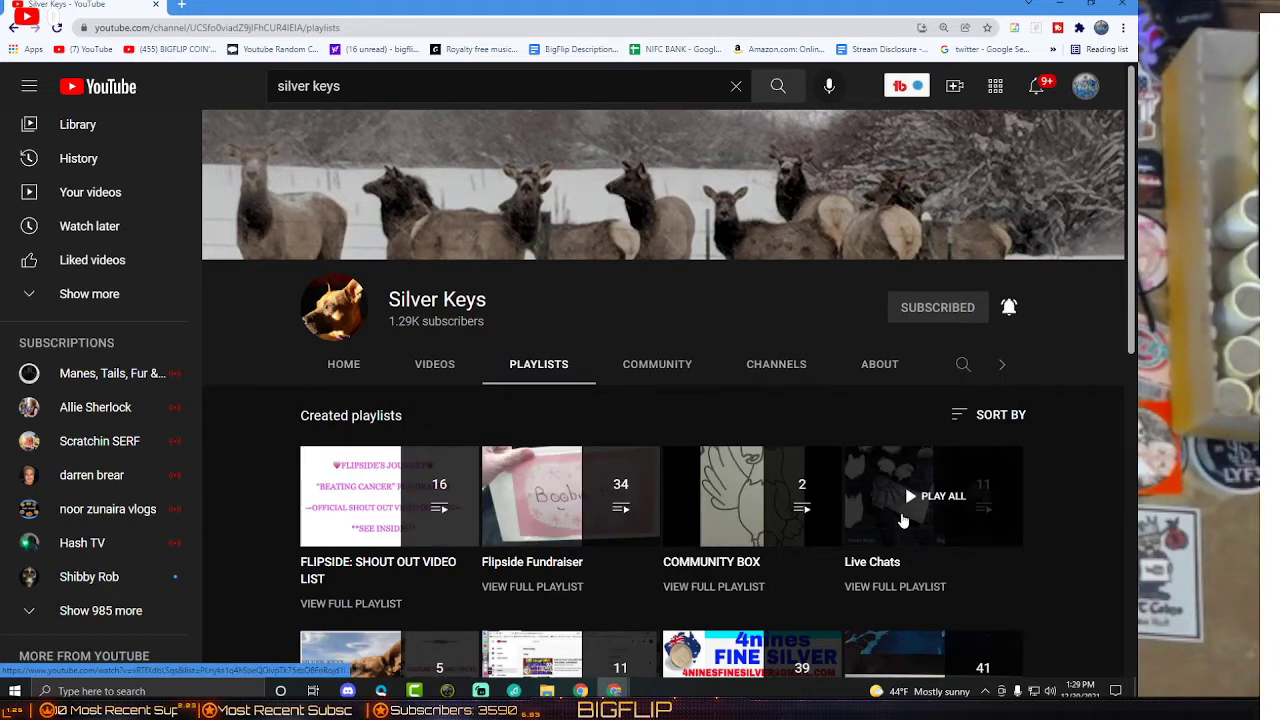
scroll("down", 3)
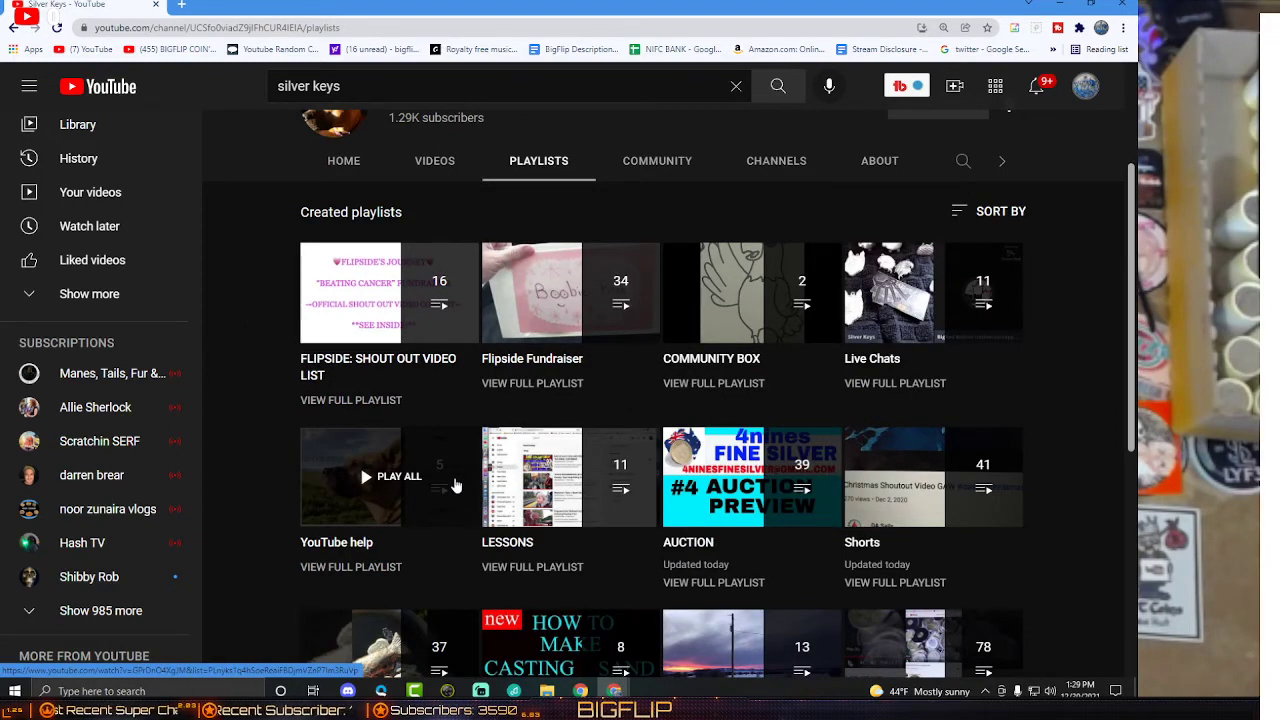
mouse_move(448, 490)
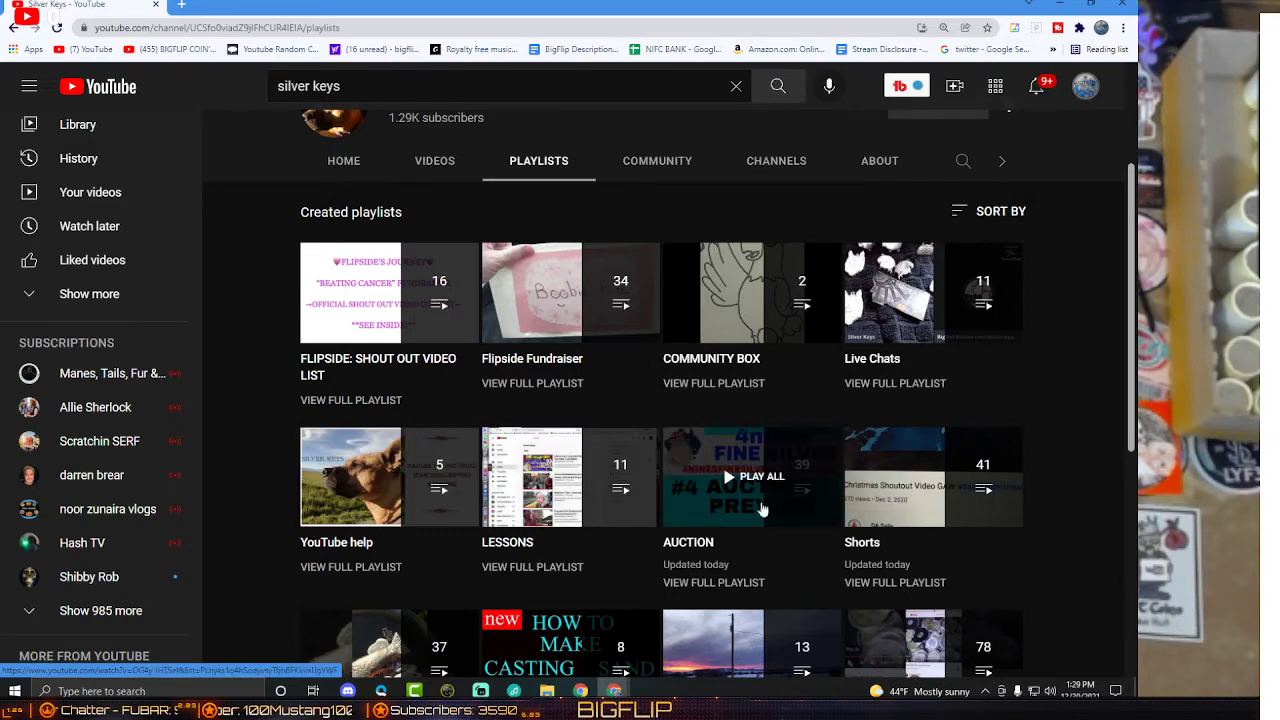
scroll("down", 3)
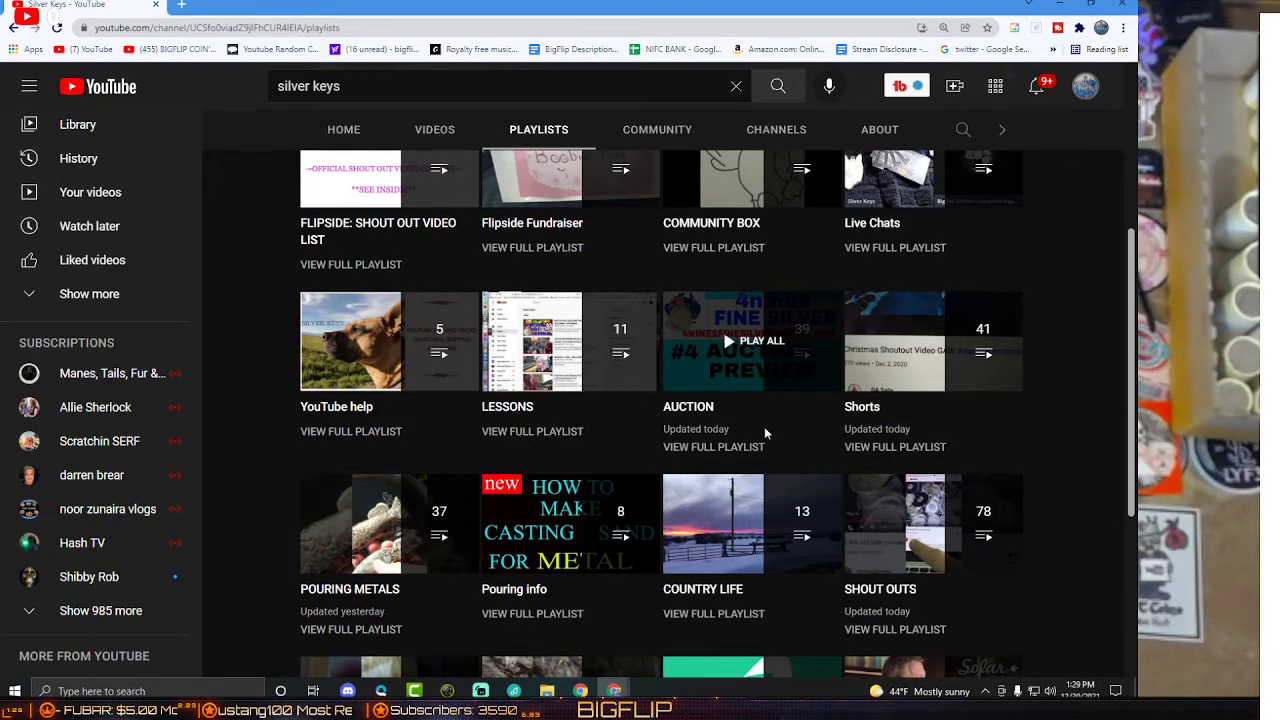
mouse_move(816, 398)
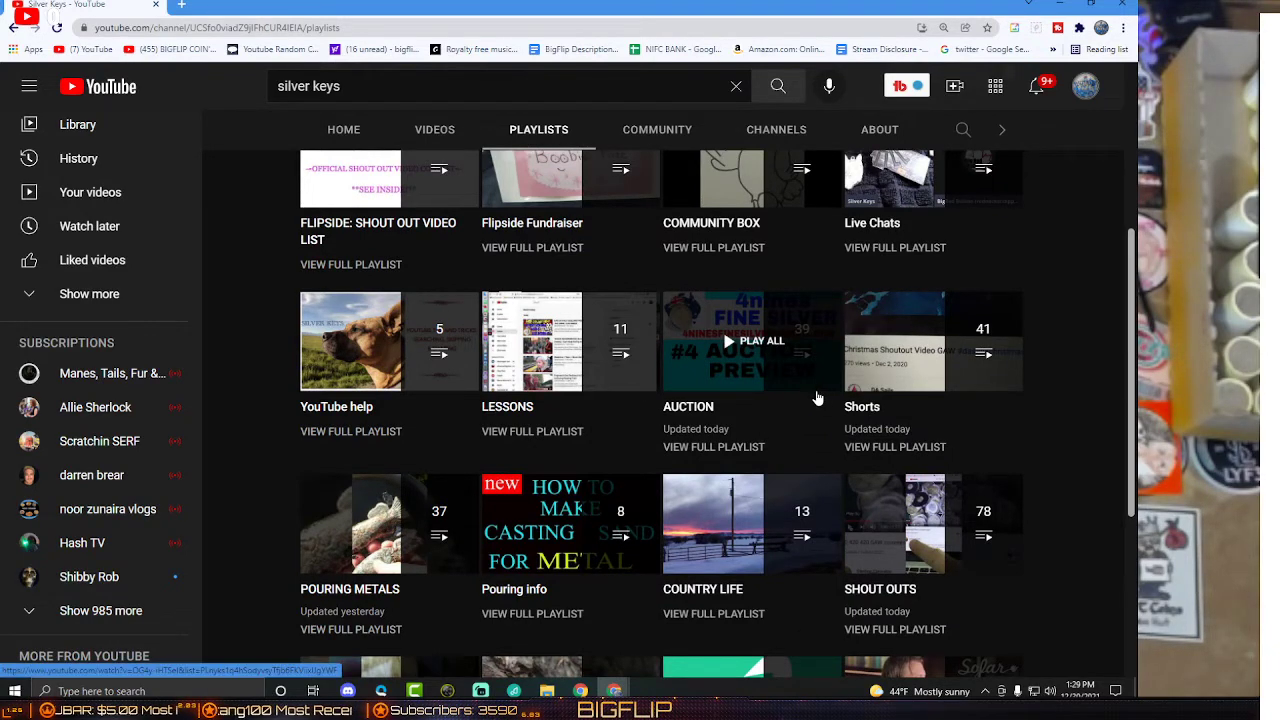
mouse_move(796, 470)
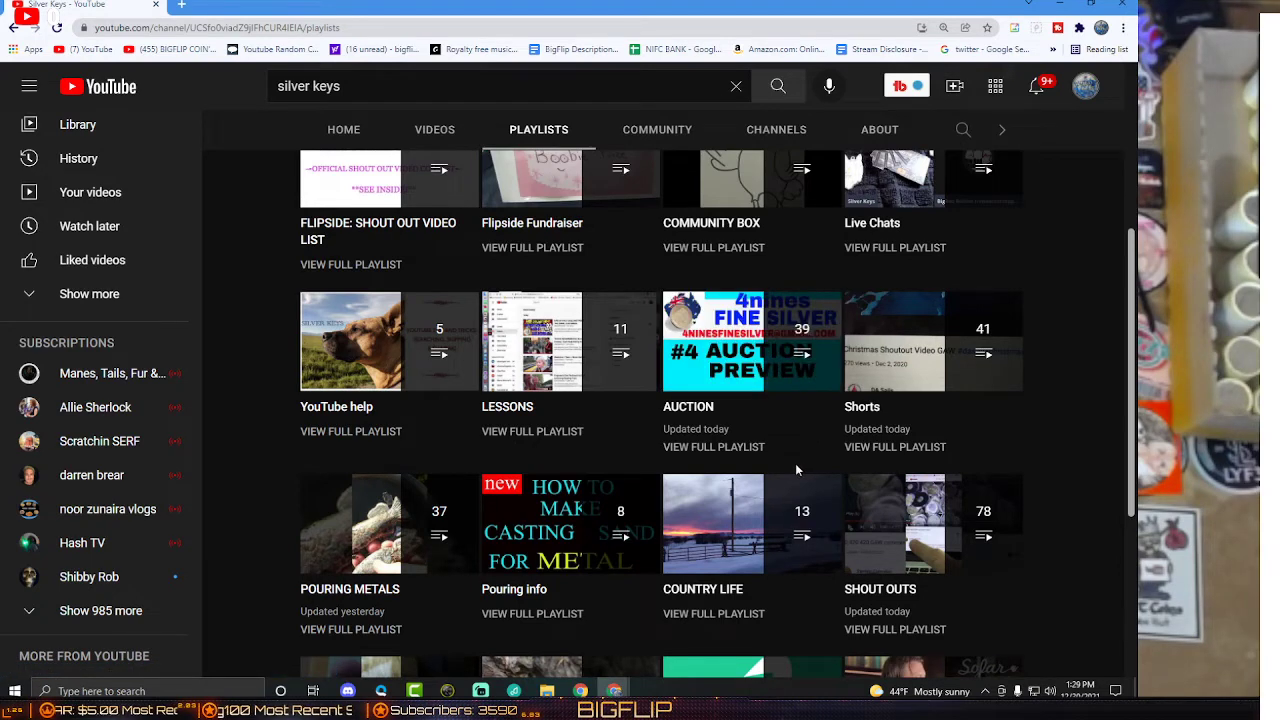
Scroll the Silver Keys playlists page to reveal Pouring info and COUNTRY LIFE.
scroll("up", 3)
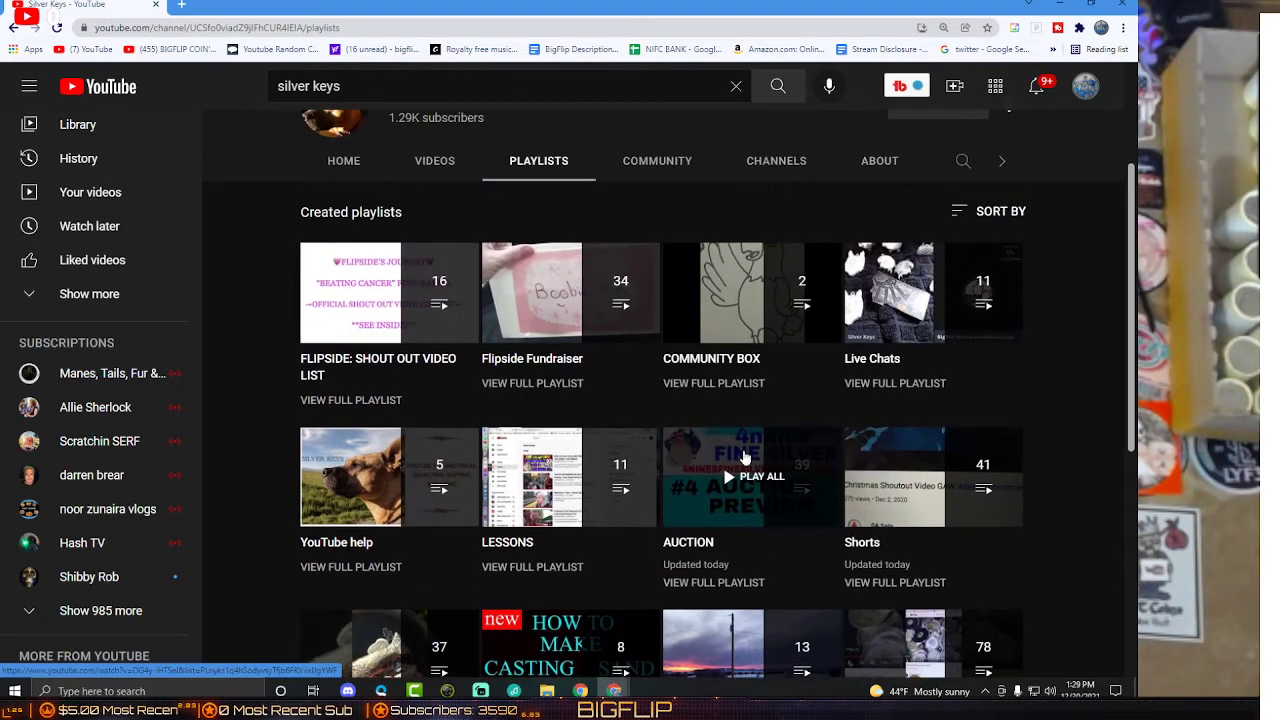
mouse_move(544, 292)
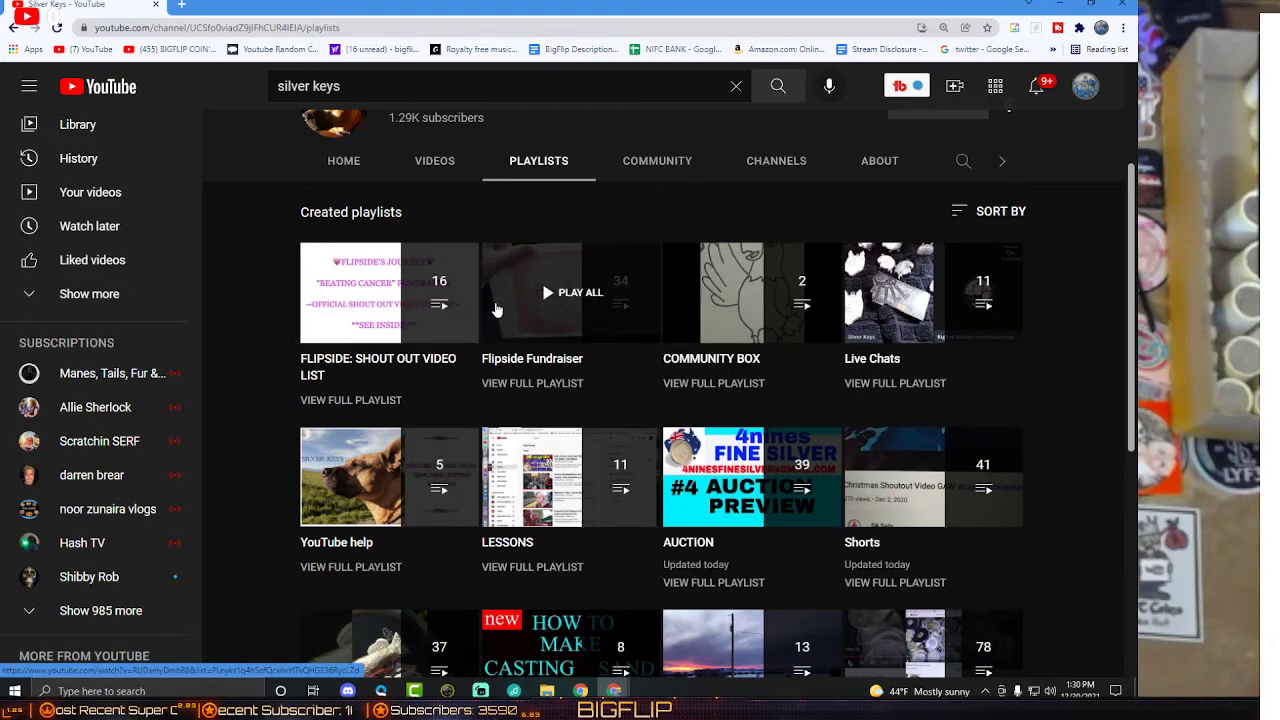
mouse_move(764, 364)
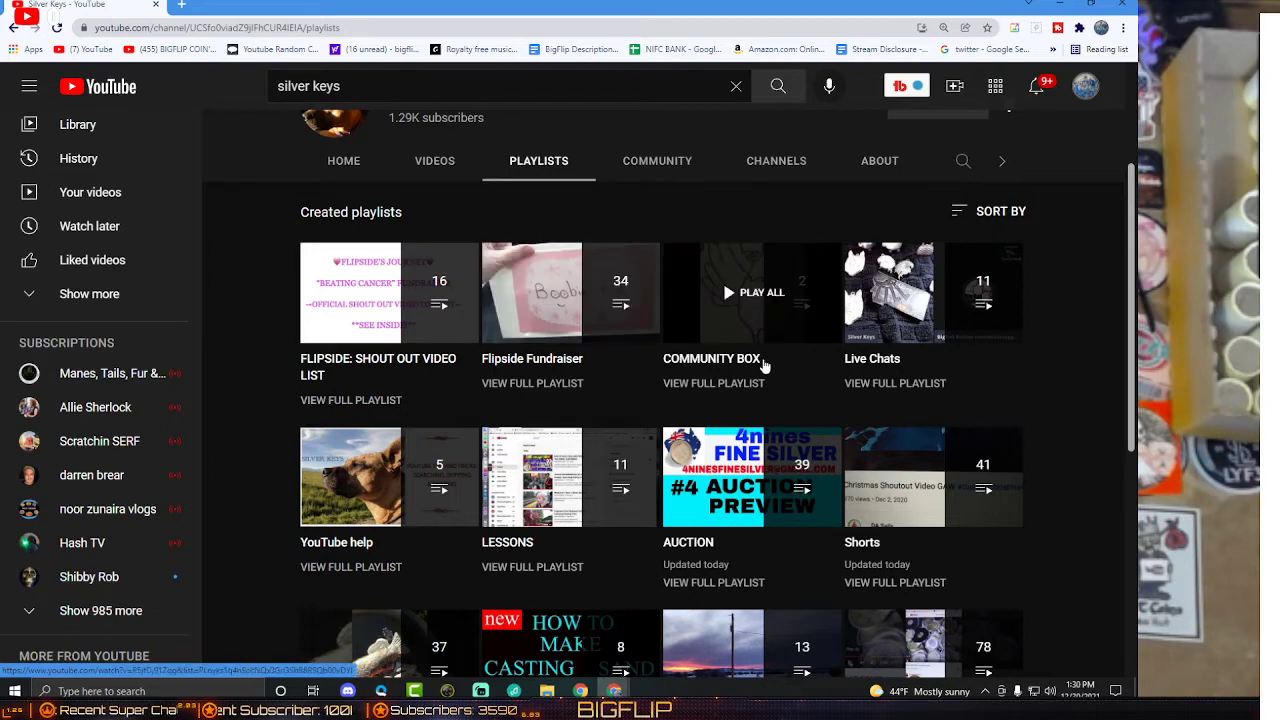
mouse_move(770, 328)
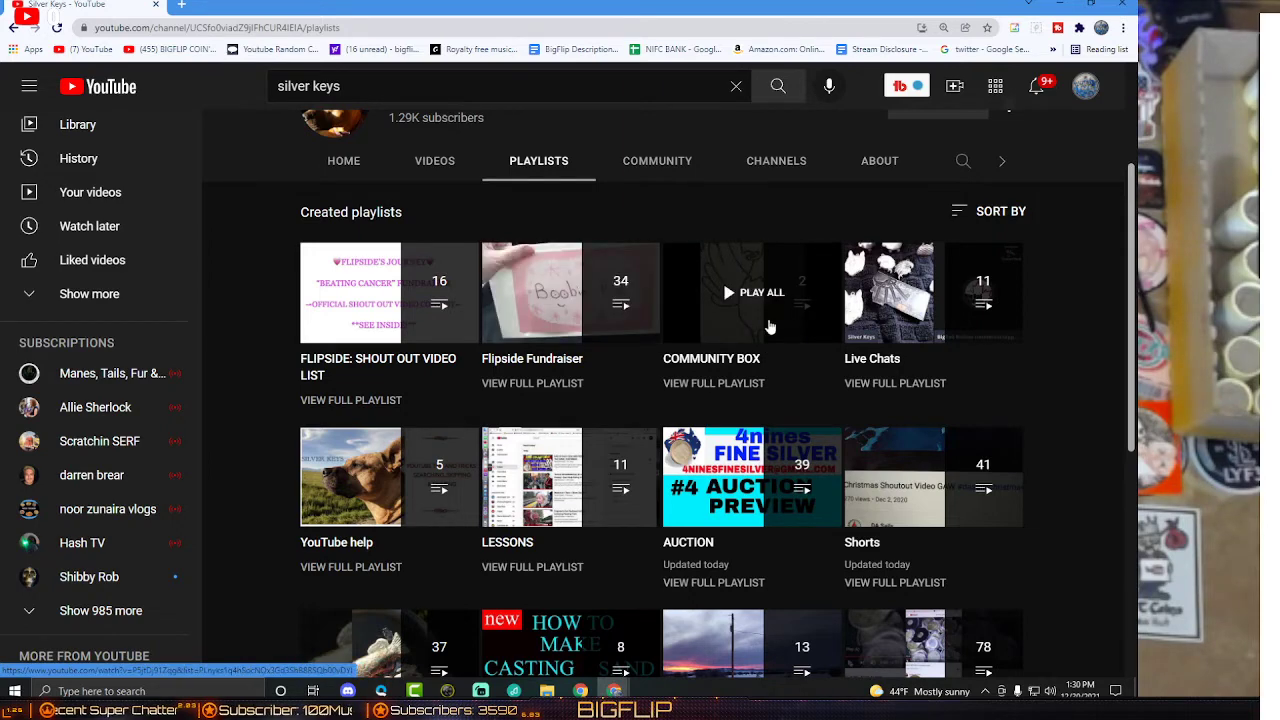
mouse_move(924, 356)
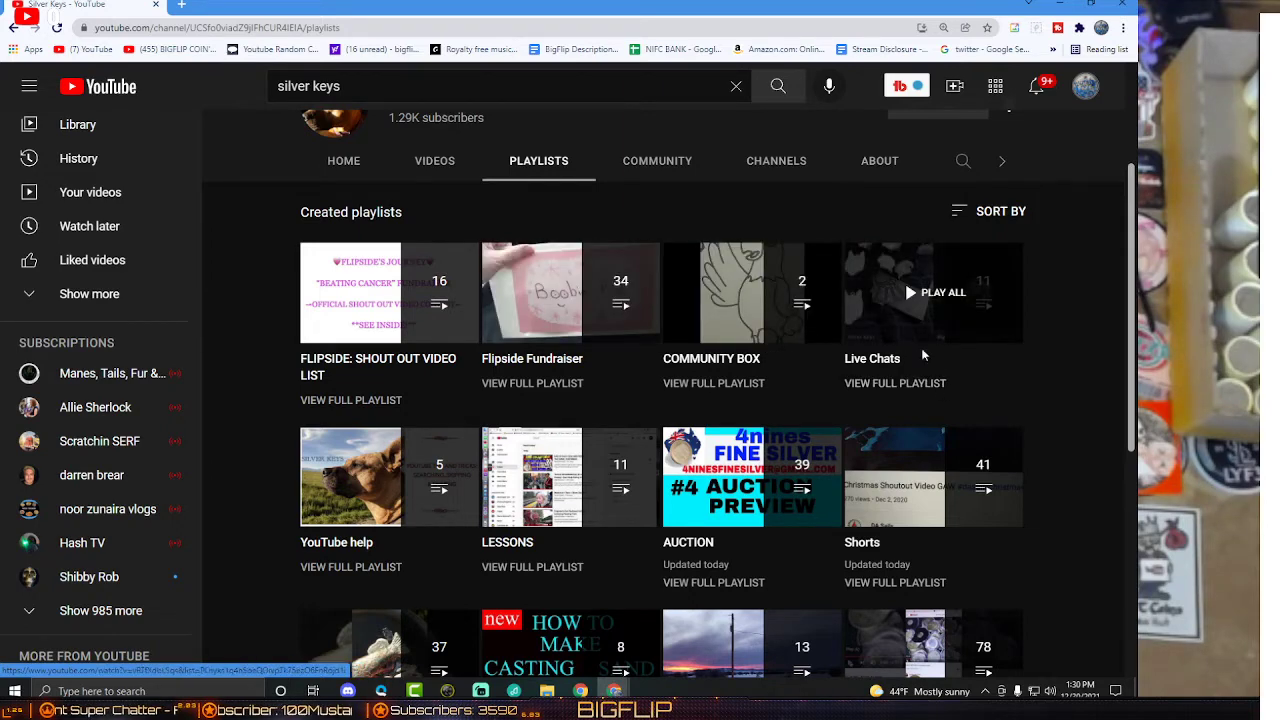
mouse_move(388, 498)
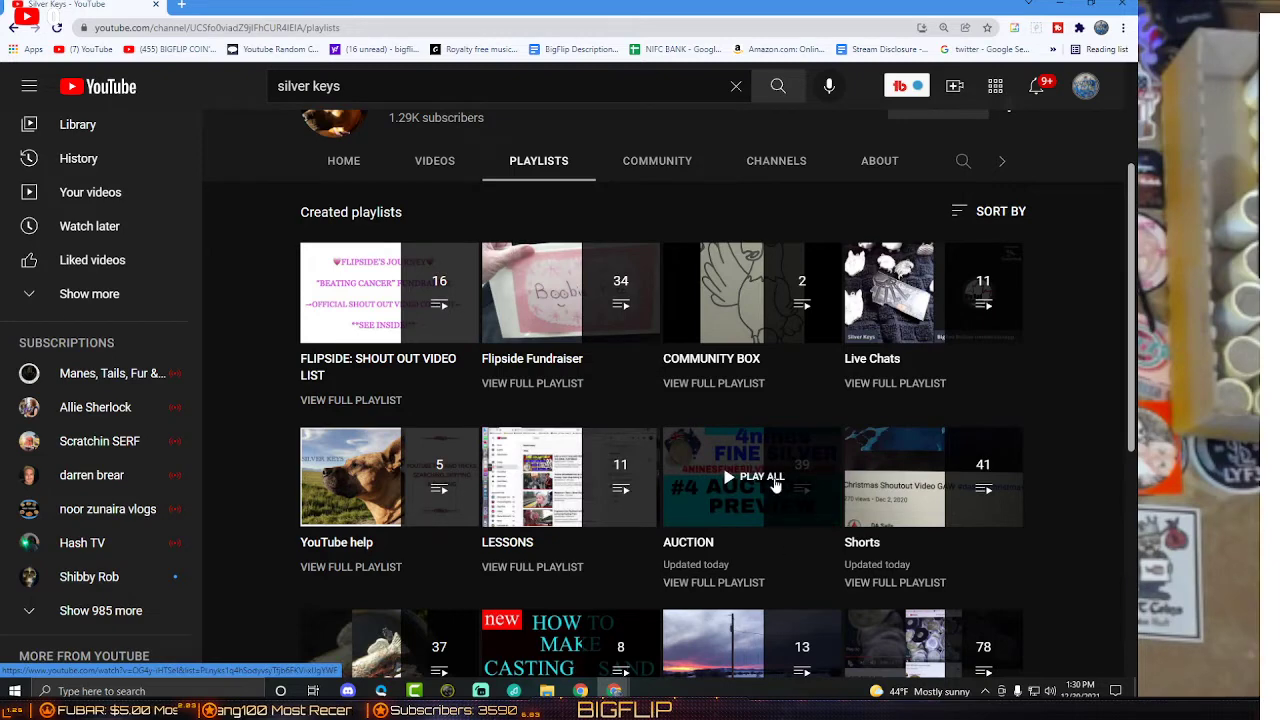
mouse_move(938, 504)
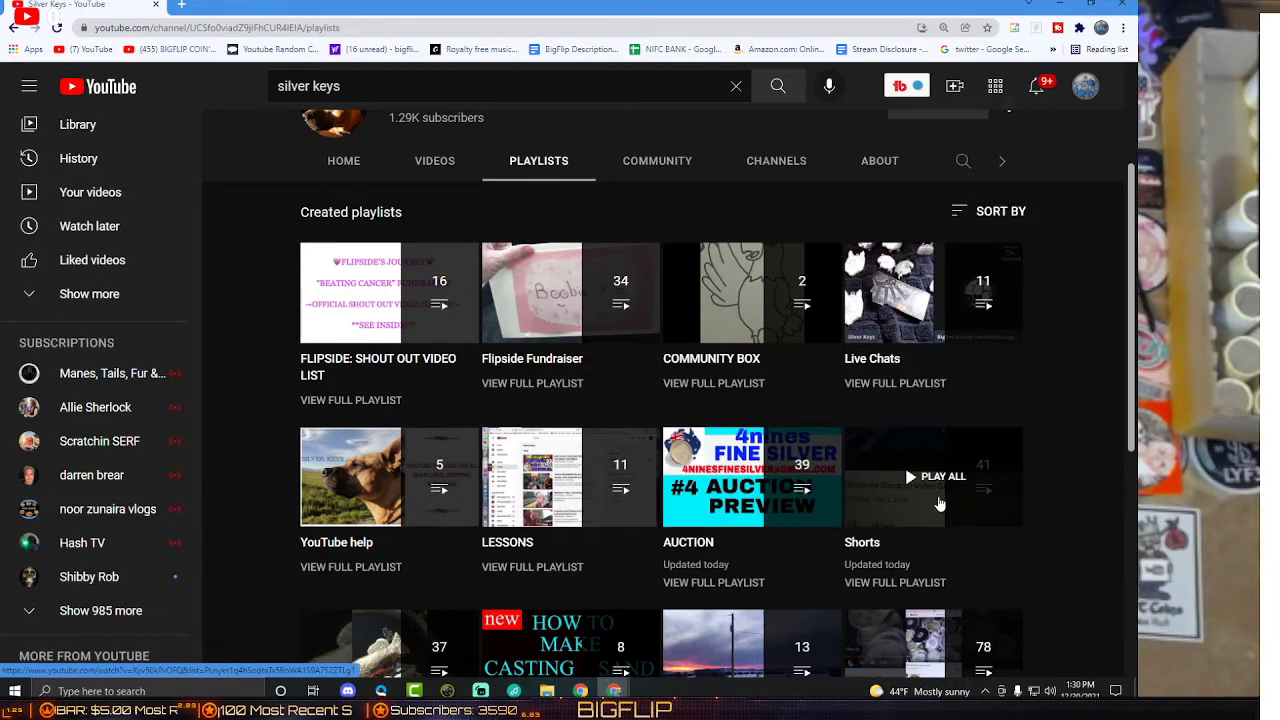
scroll("down", 3)
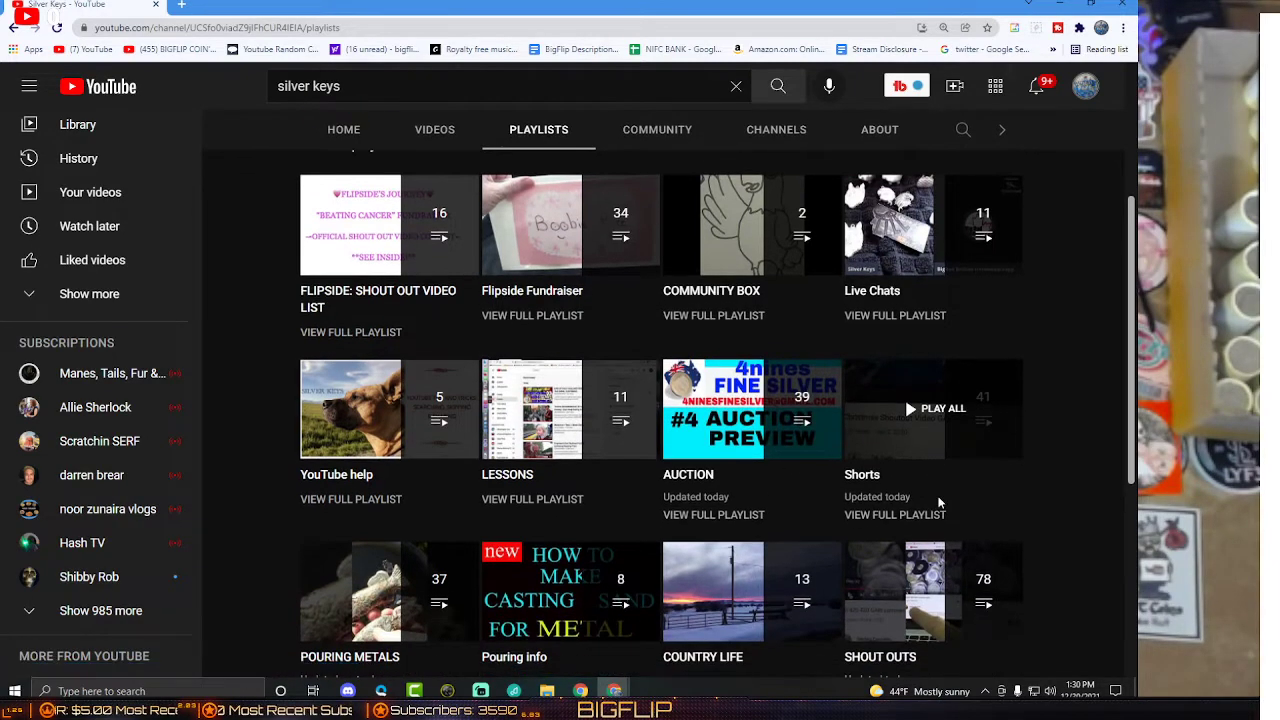
mouse_move(980, 500)
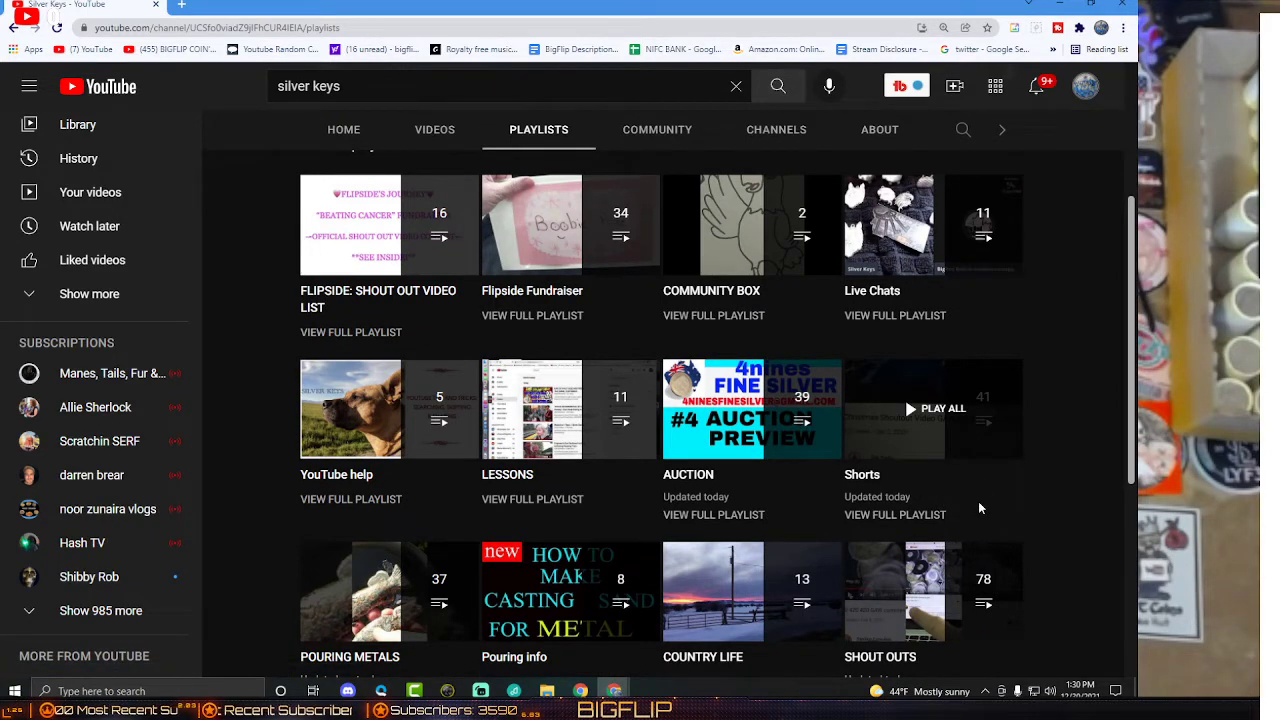
mouse_move(948, 490)
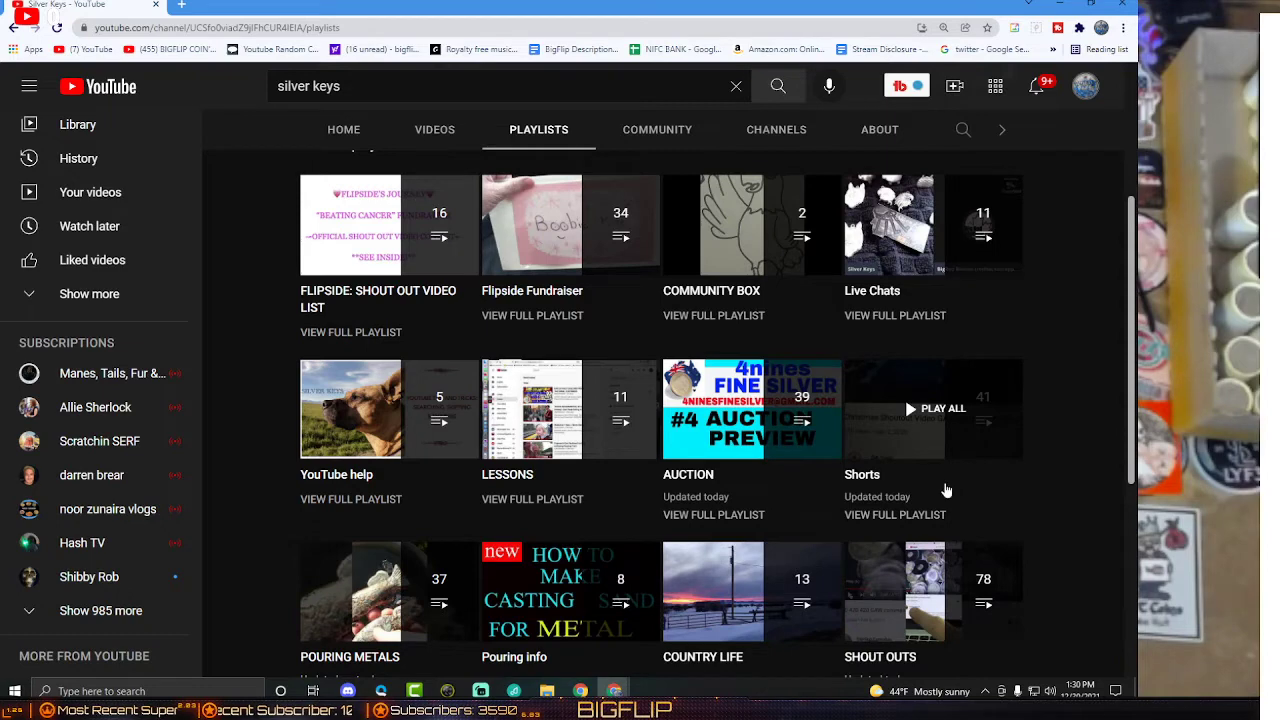
mouse_move(1028, 348)
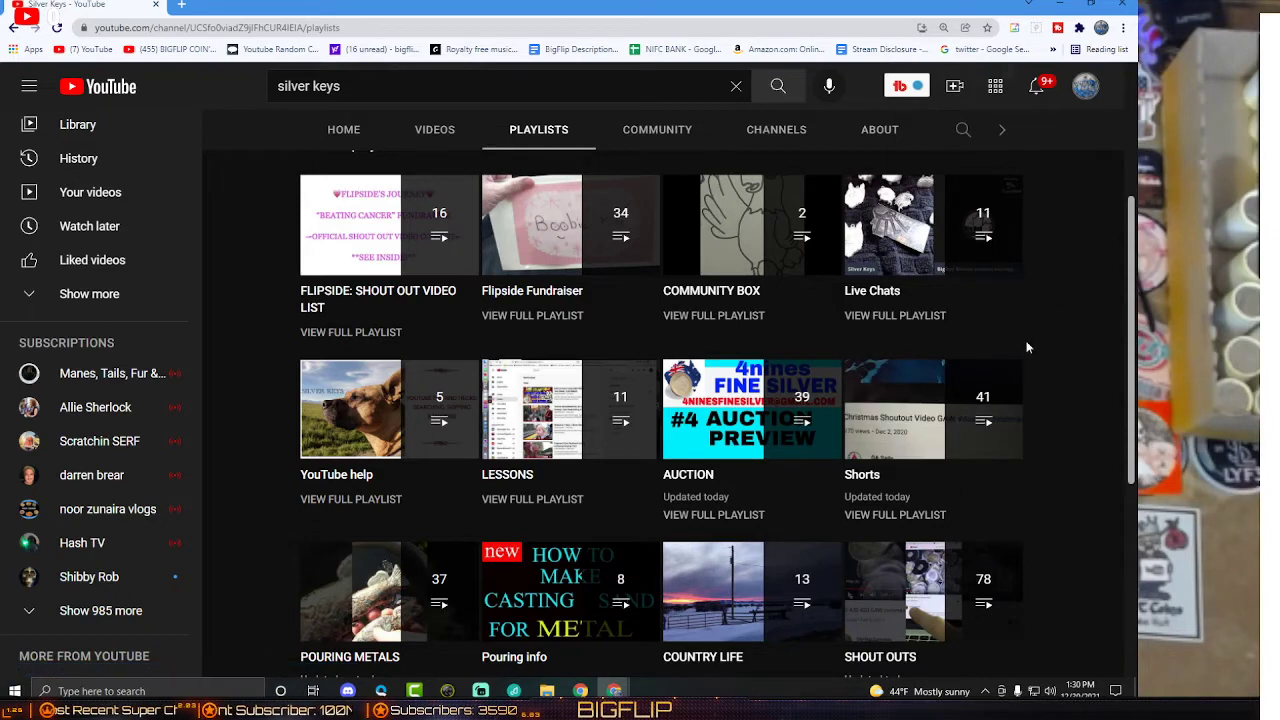
mouse_move(1036, 332)
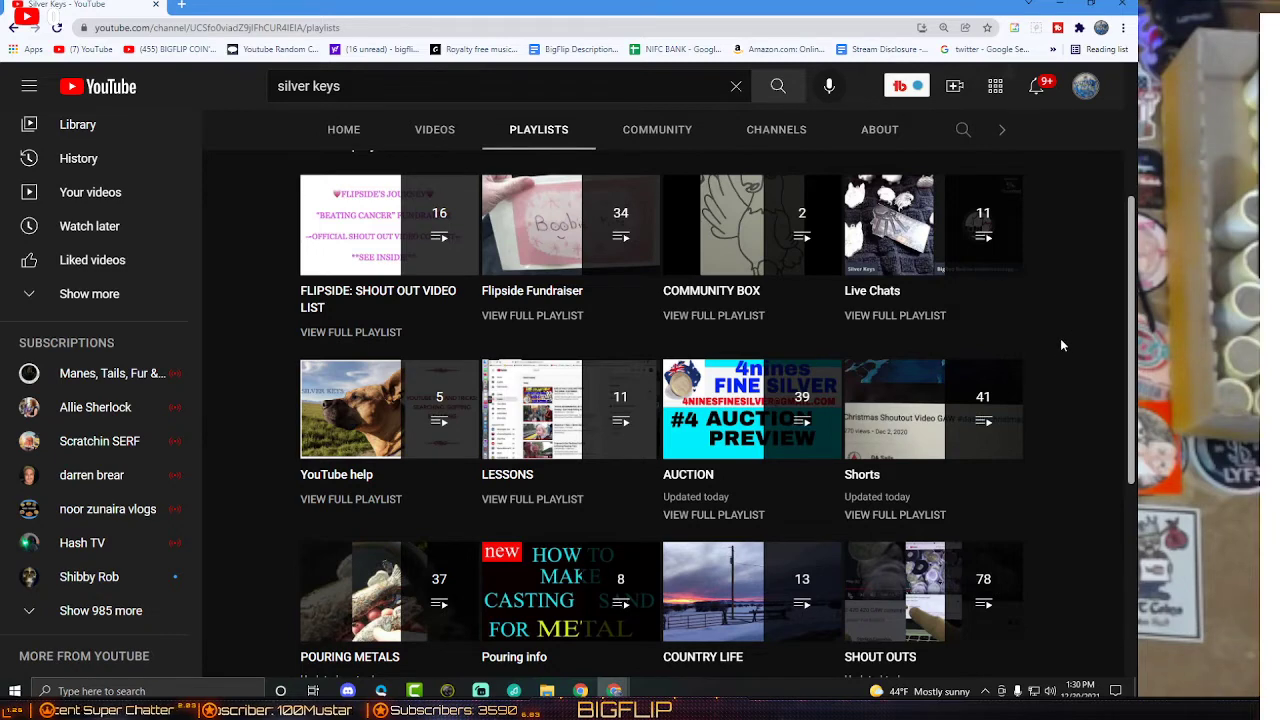
mouse_move(1090, 420)
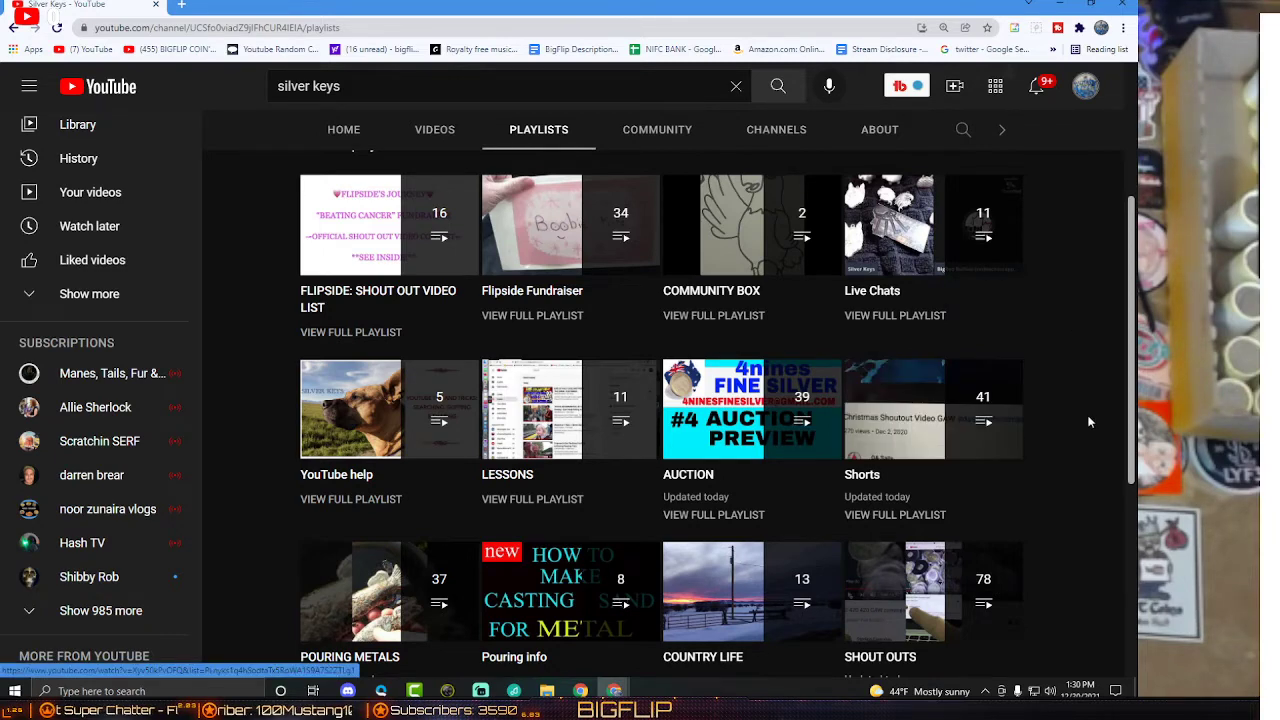
mouse_move(1000, 328)
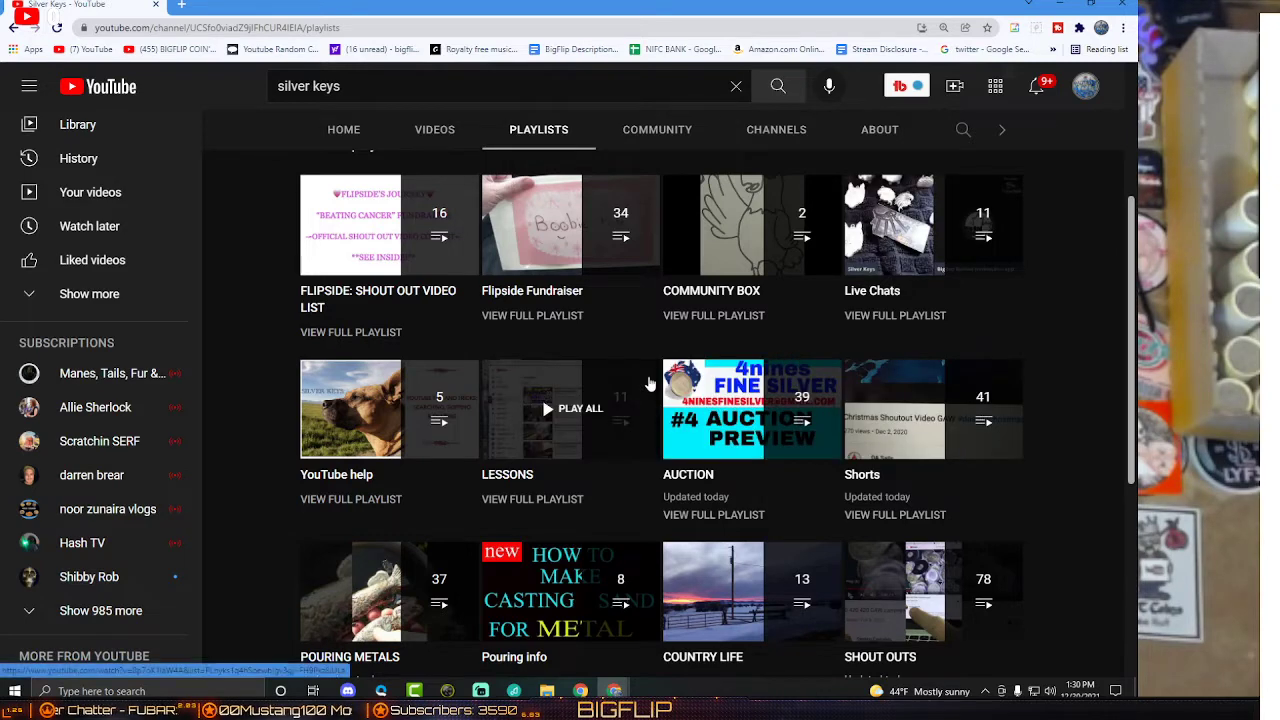
mouse_move(752, 224)
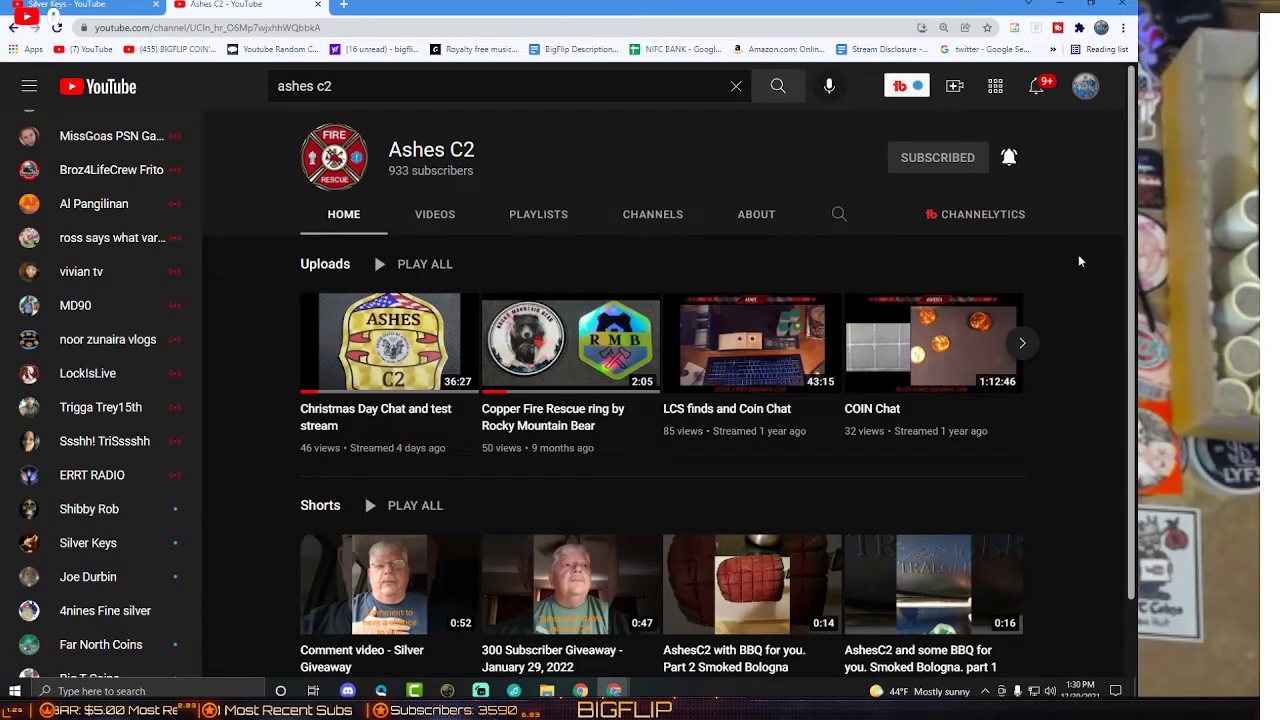
mouse_move(1076, 252)
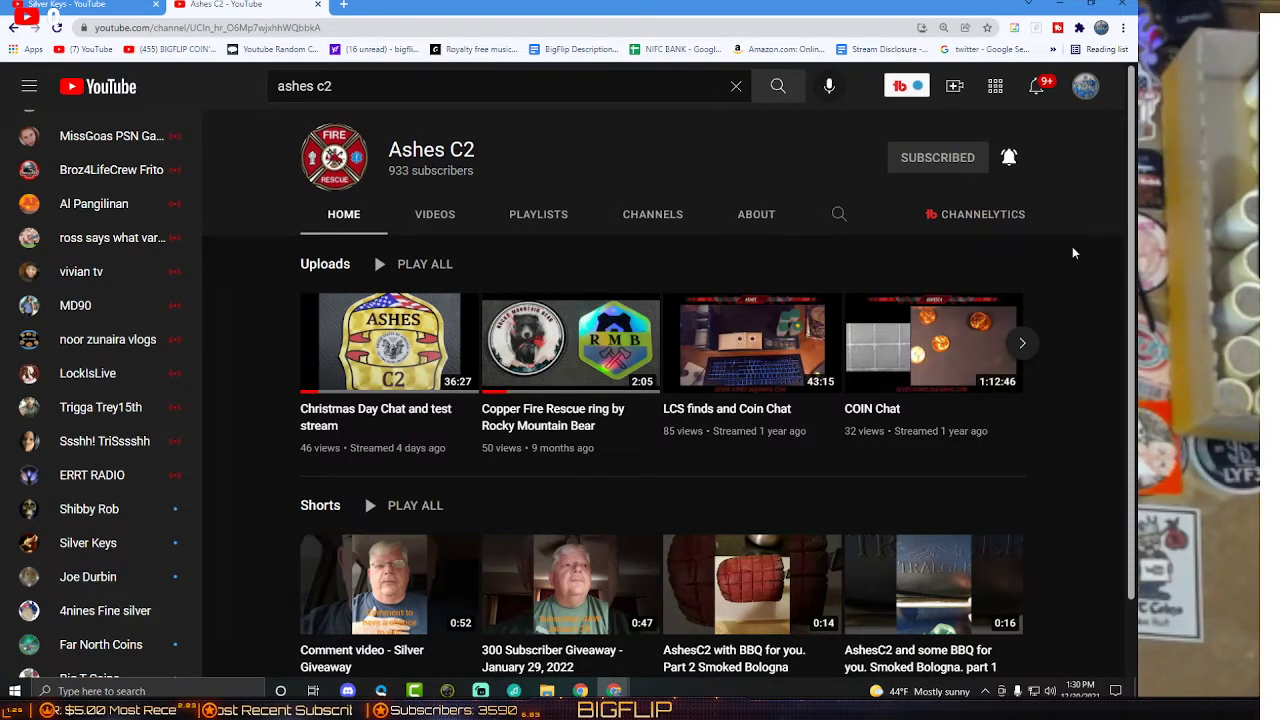
mouse_move(1010, 248)
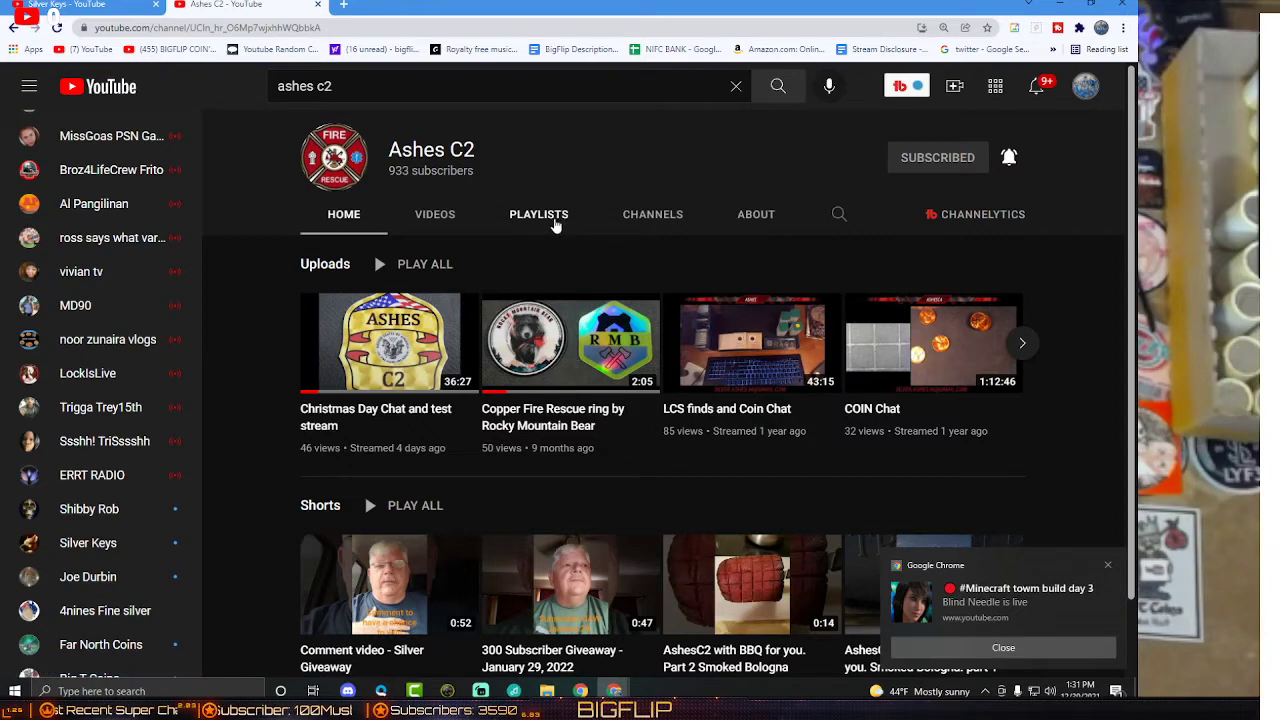
mouse_move(616, 234)
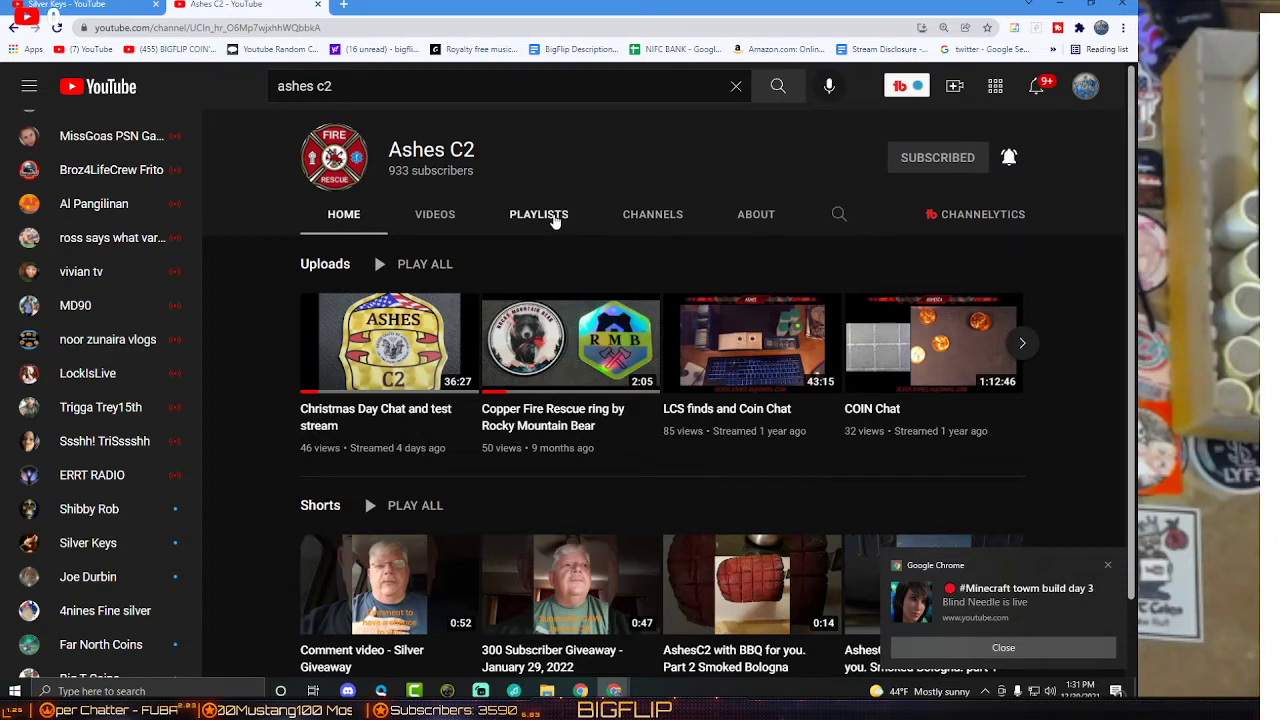
mouse_move(784, 252)
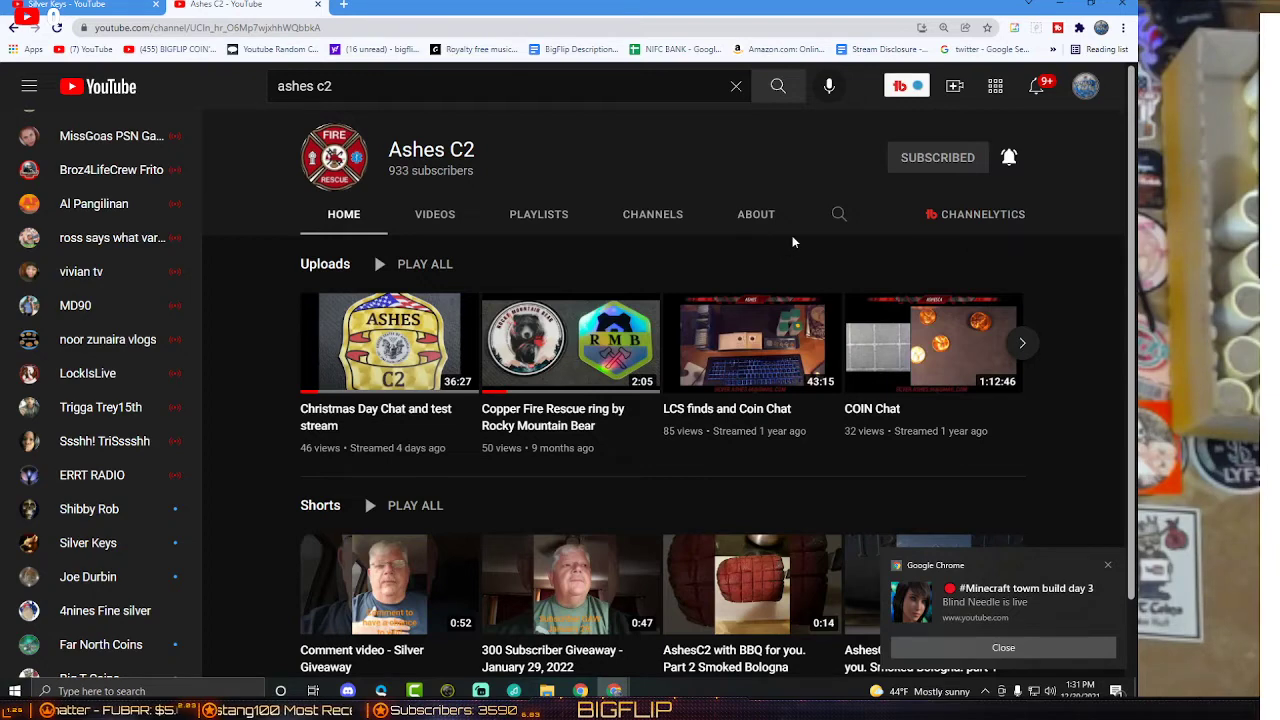
mouse_move(764, 190)
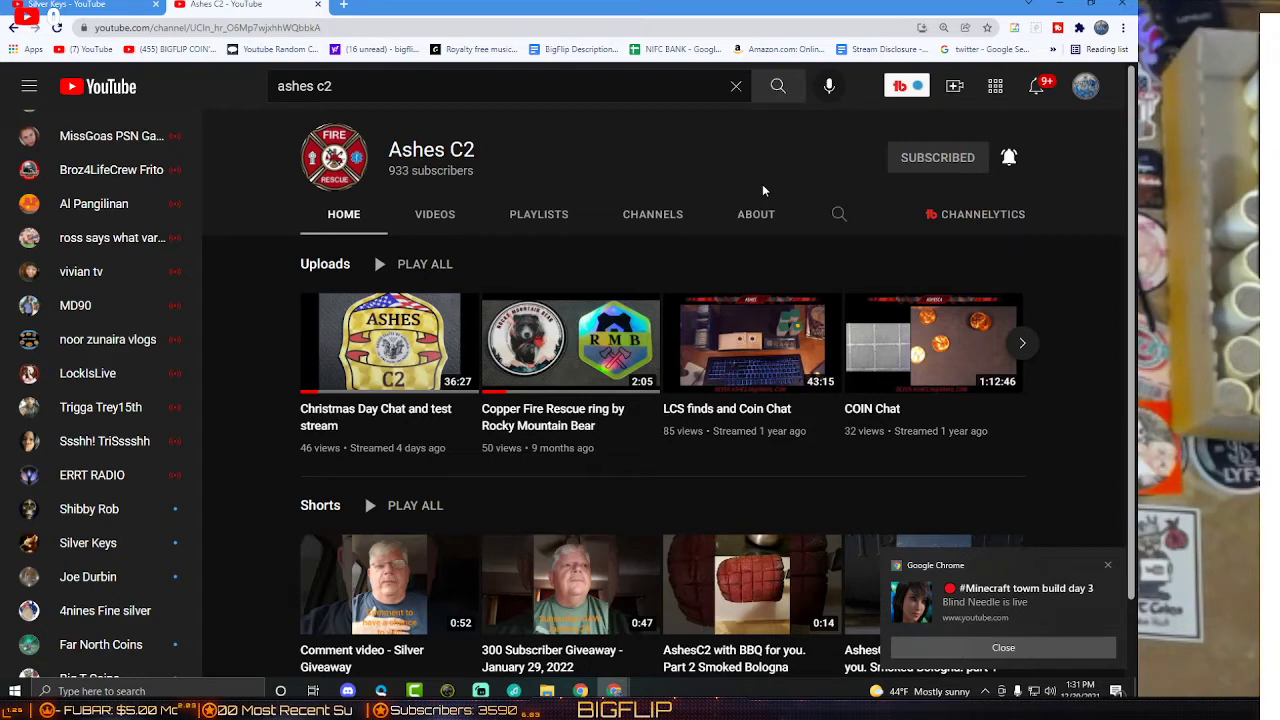
mouse_move(788, 180)
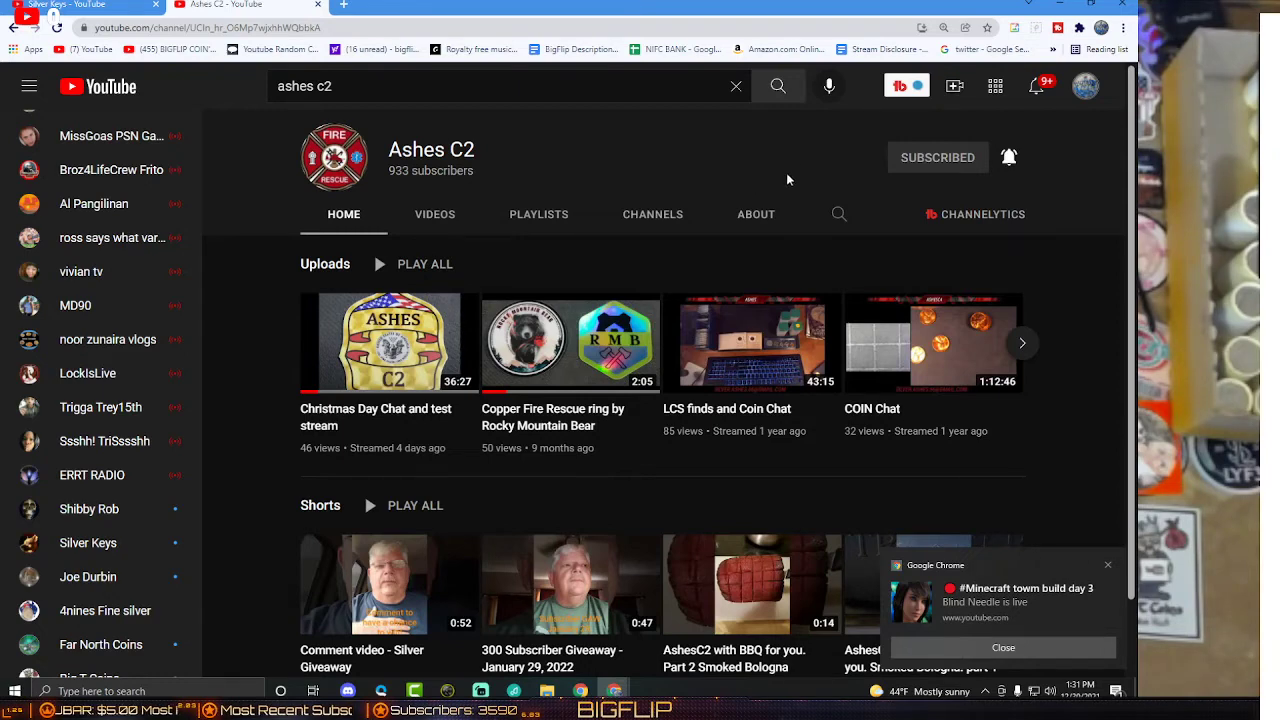
mouse_move(556, 172)
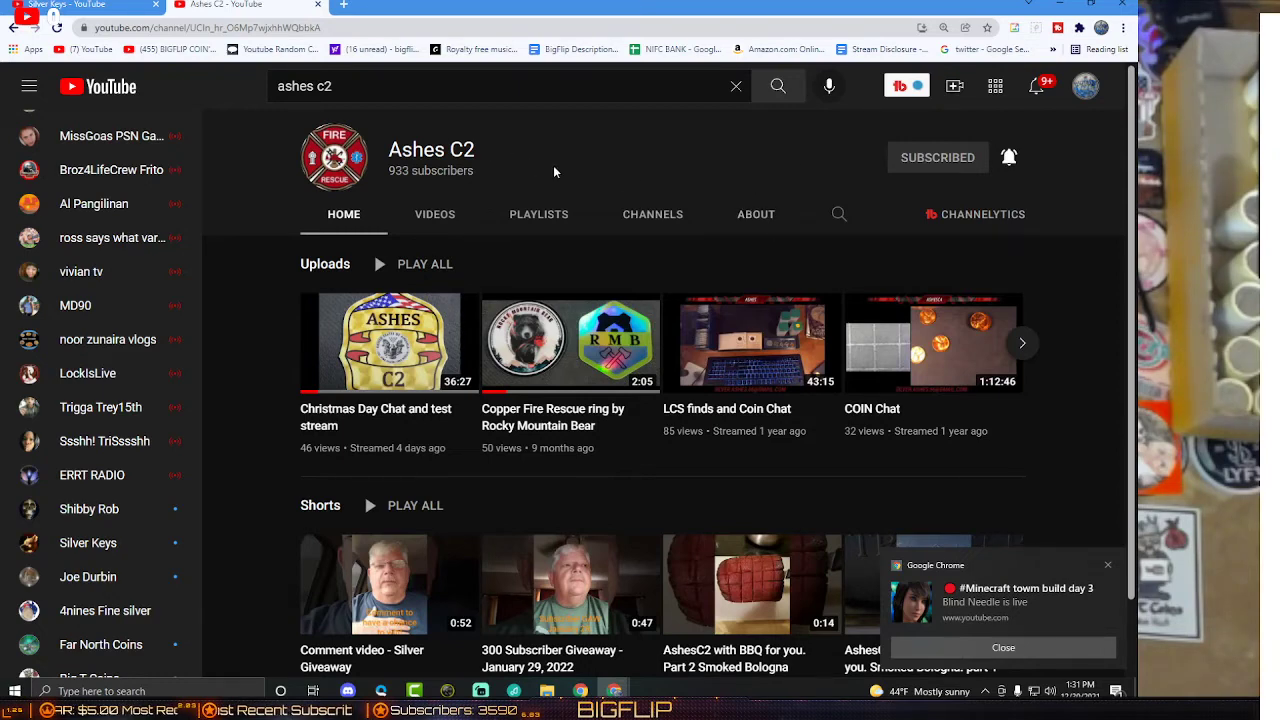
scroll("down", 3)
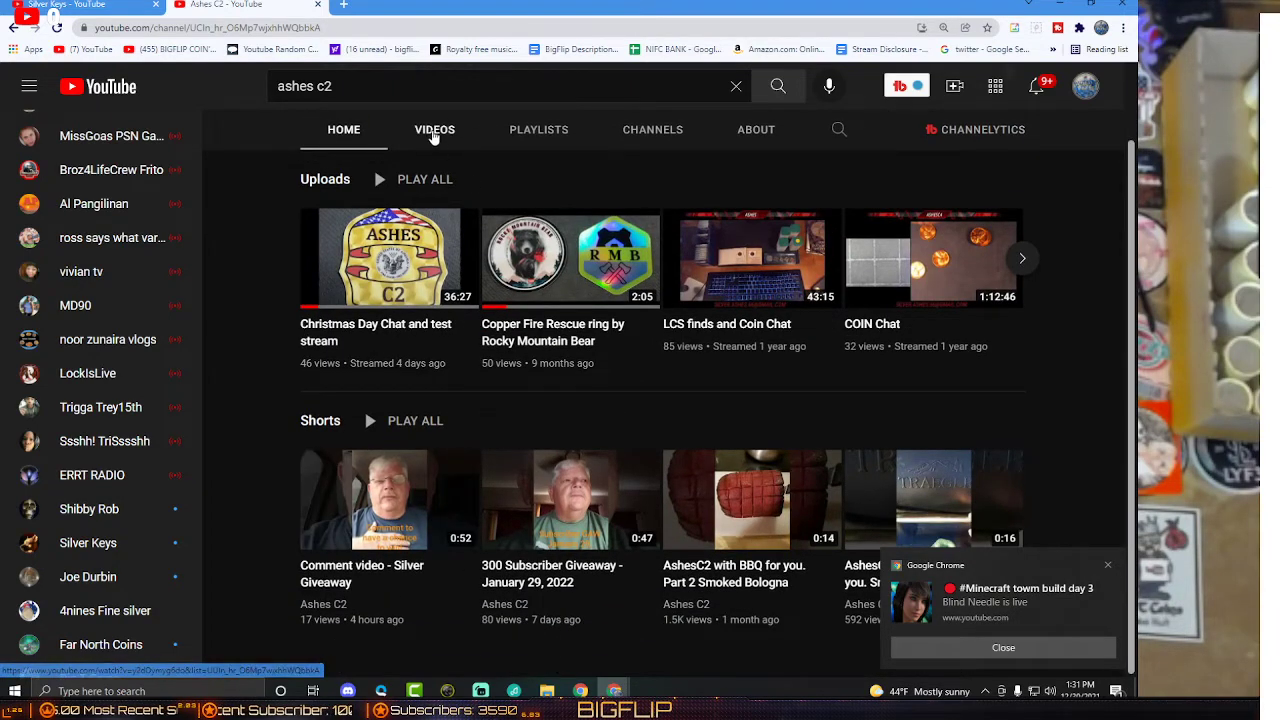
Show the Ashes C2 channel's uploads, including Comment video - Silver Giveaway.
left_click(434, 128)
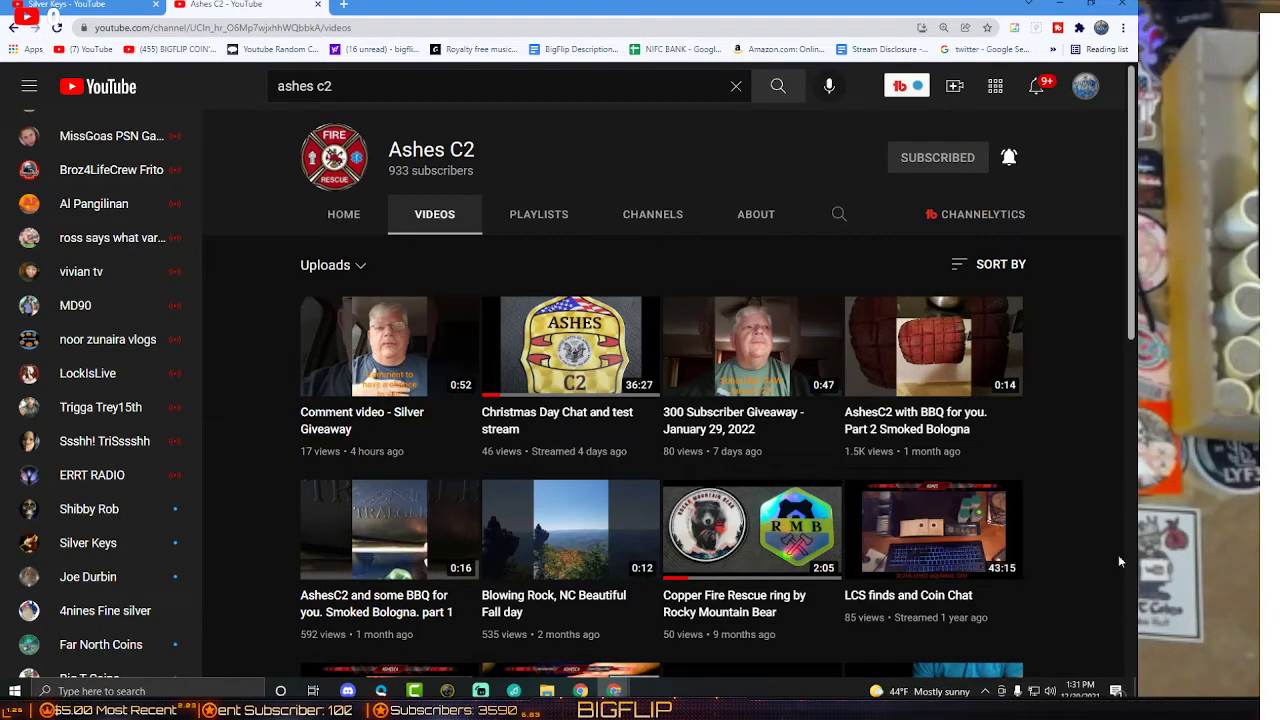
mouse_move(1086, 272)
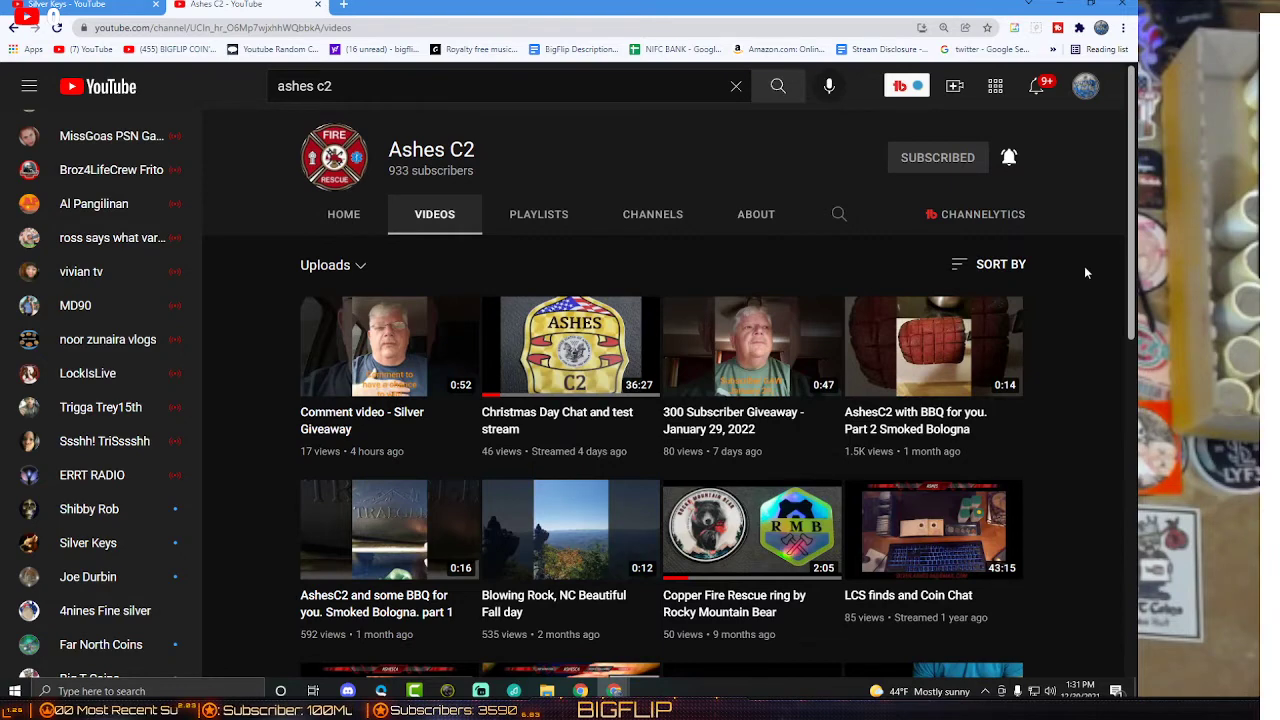
mouse_move(1096, 356)
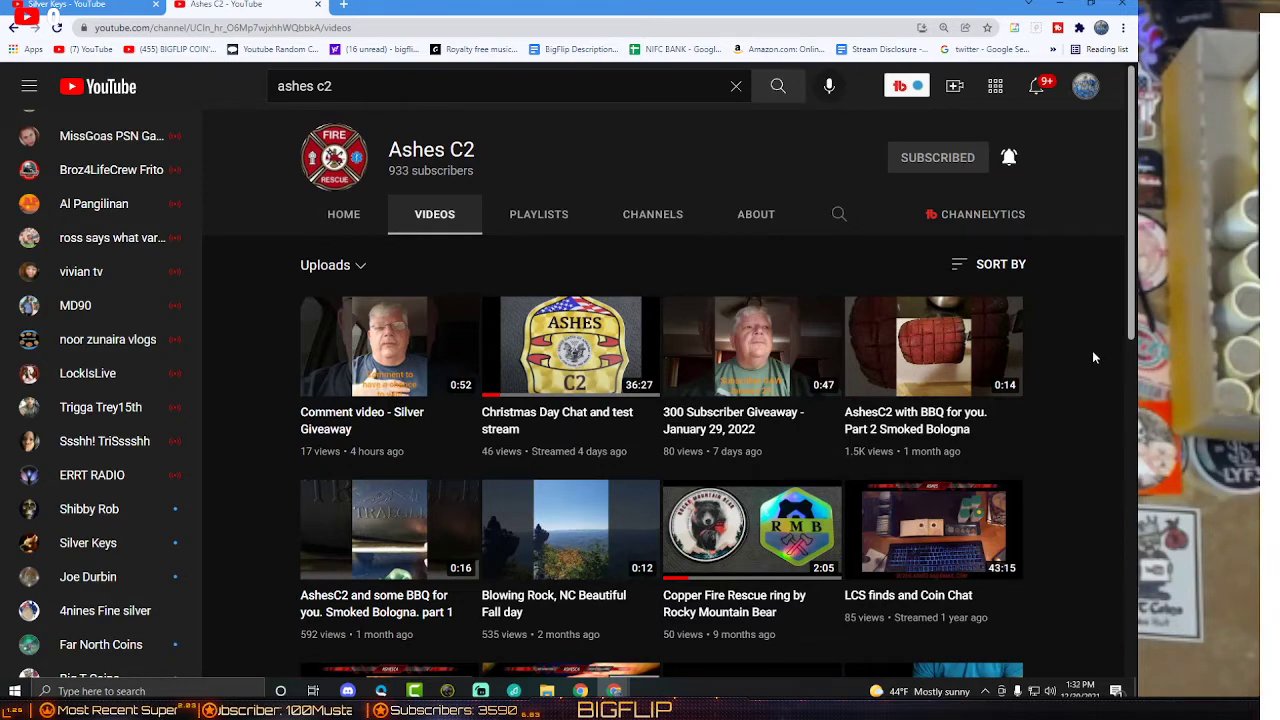
mouse_move(1060, 374)
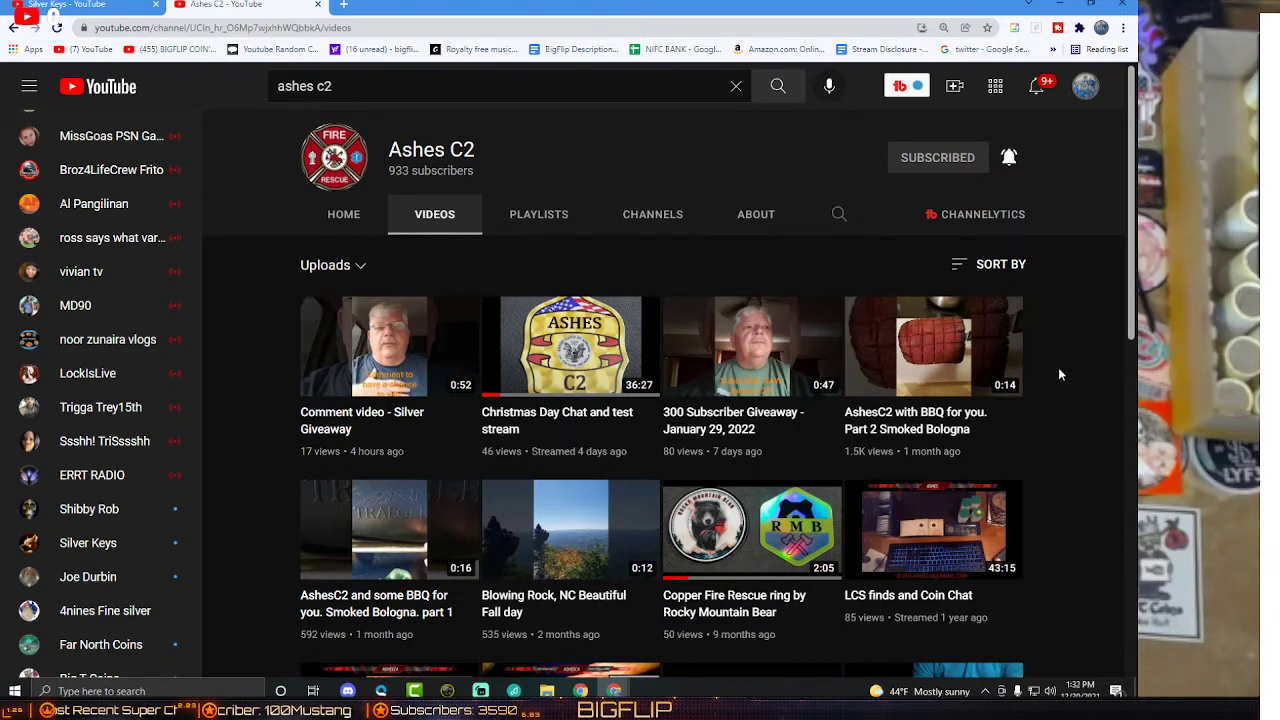
mouse_move(1060, 330)
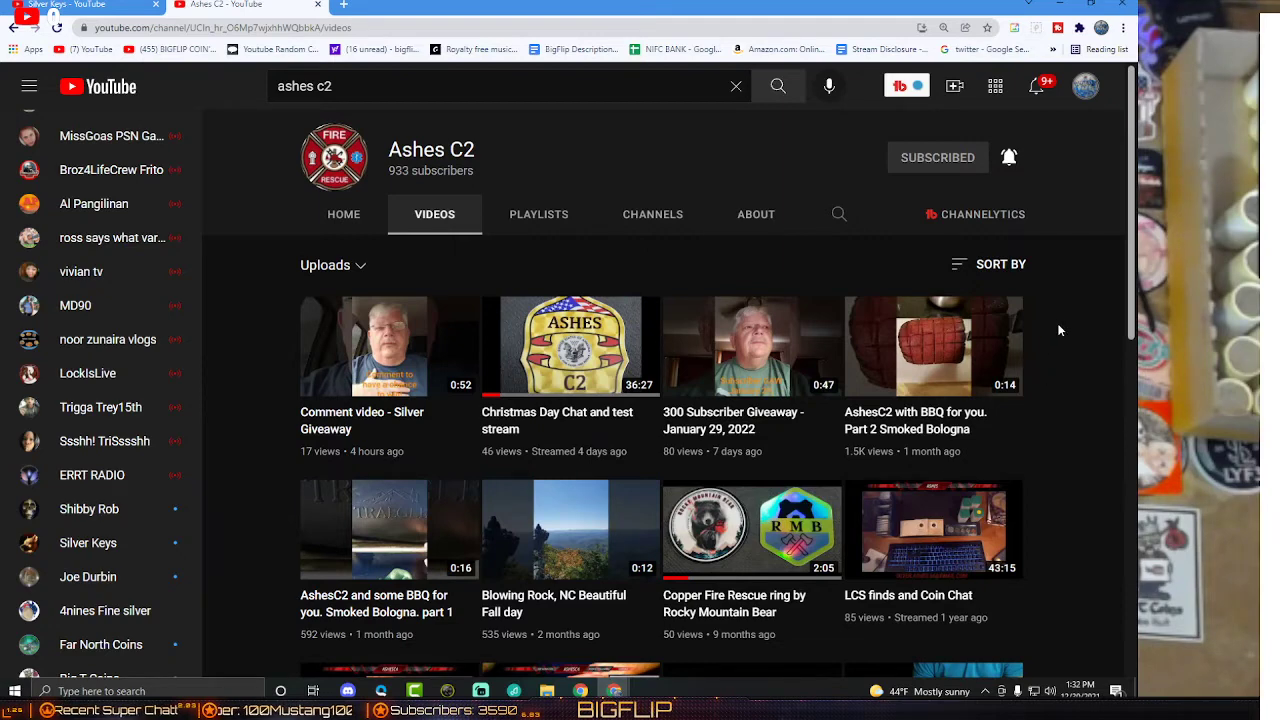
mouse_move(1056, 316)
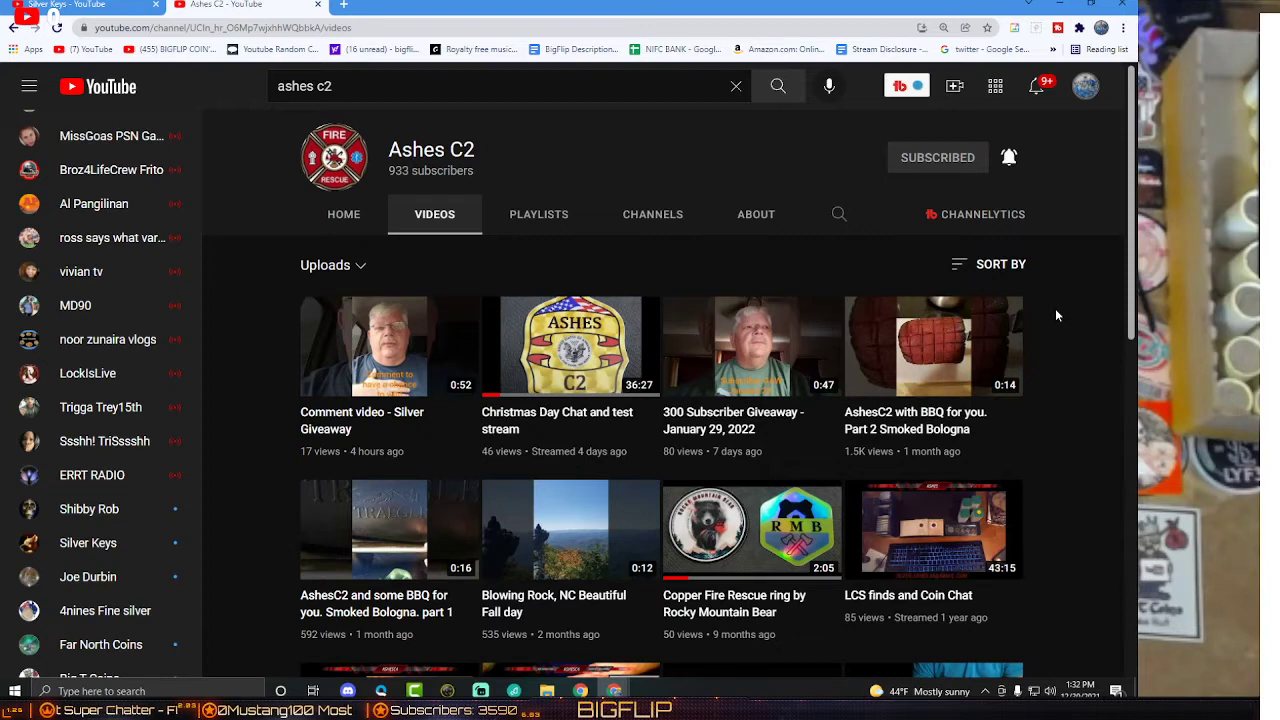
mouse_move(1048, 316)
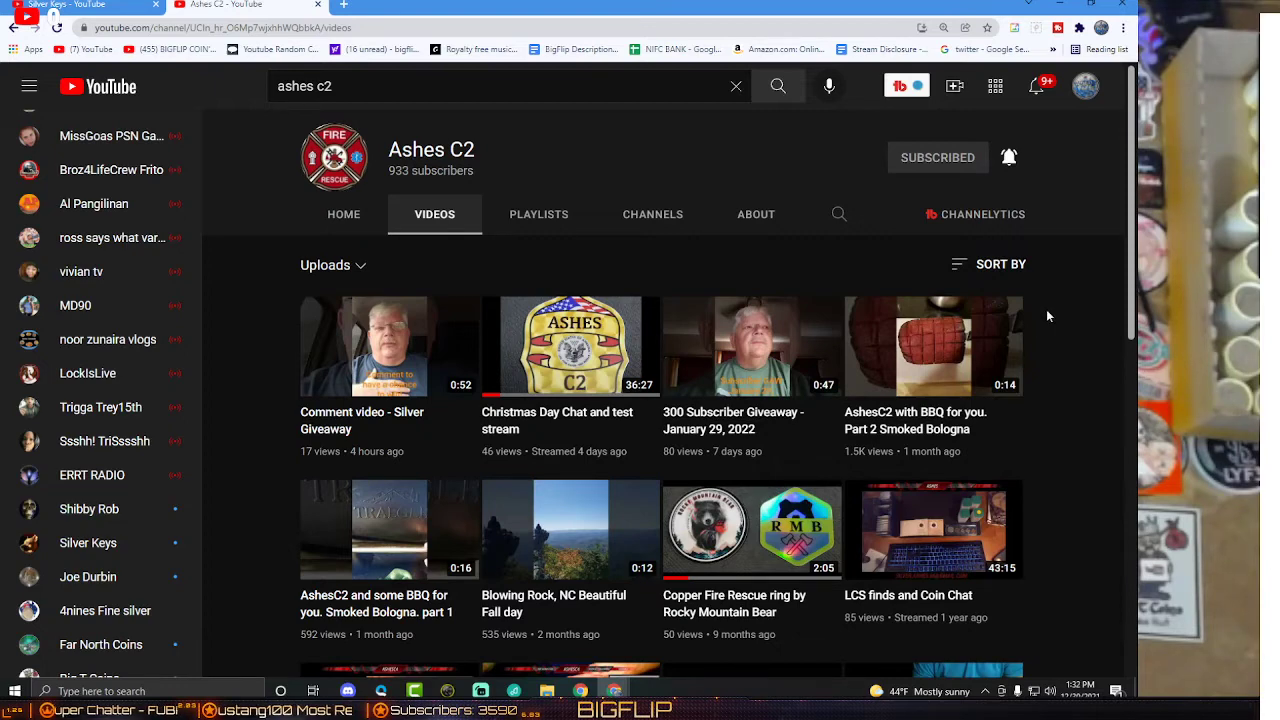
mouse_move(836, 356)
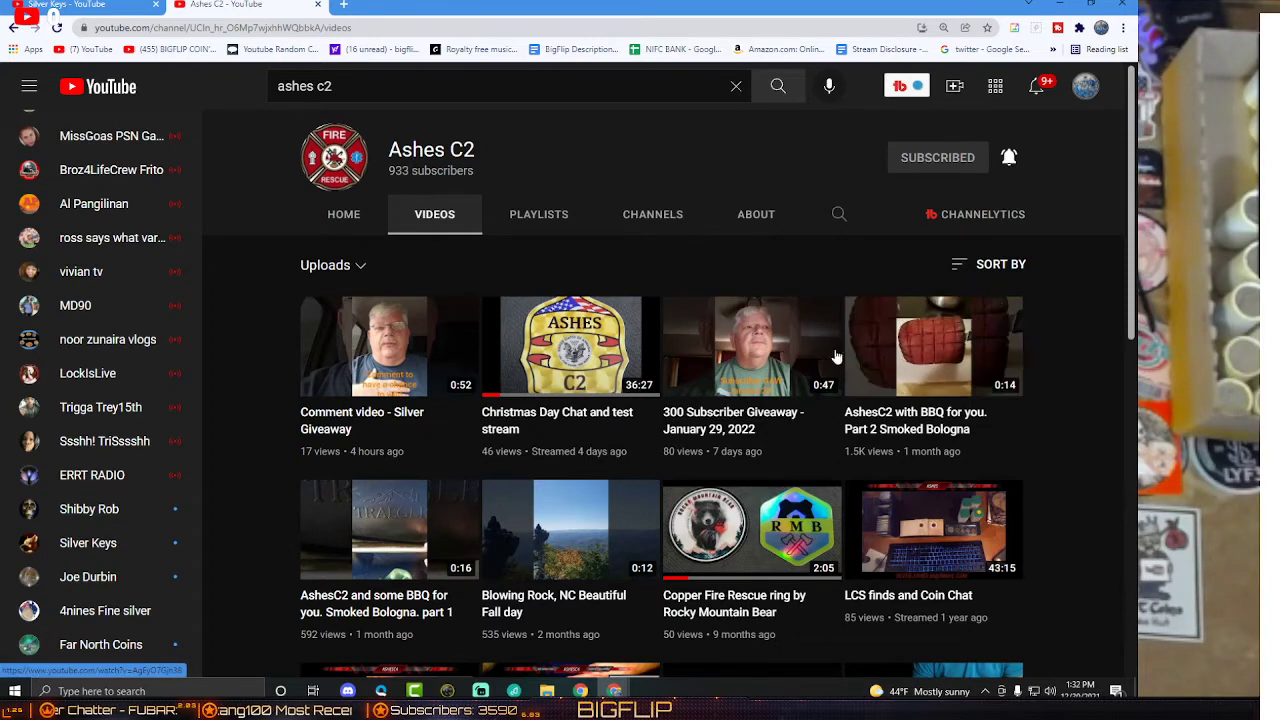
mouse_move(1044, 404)
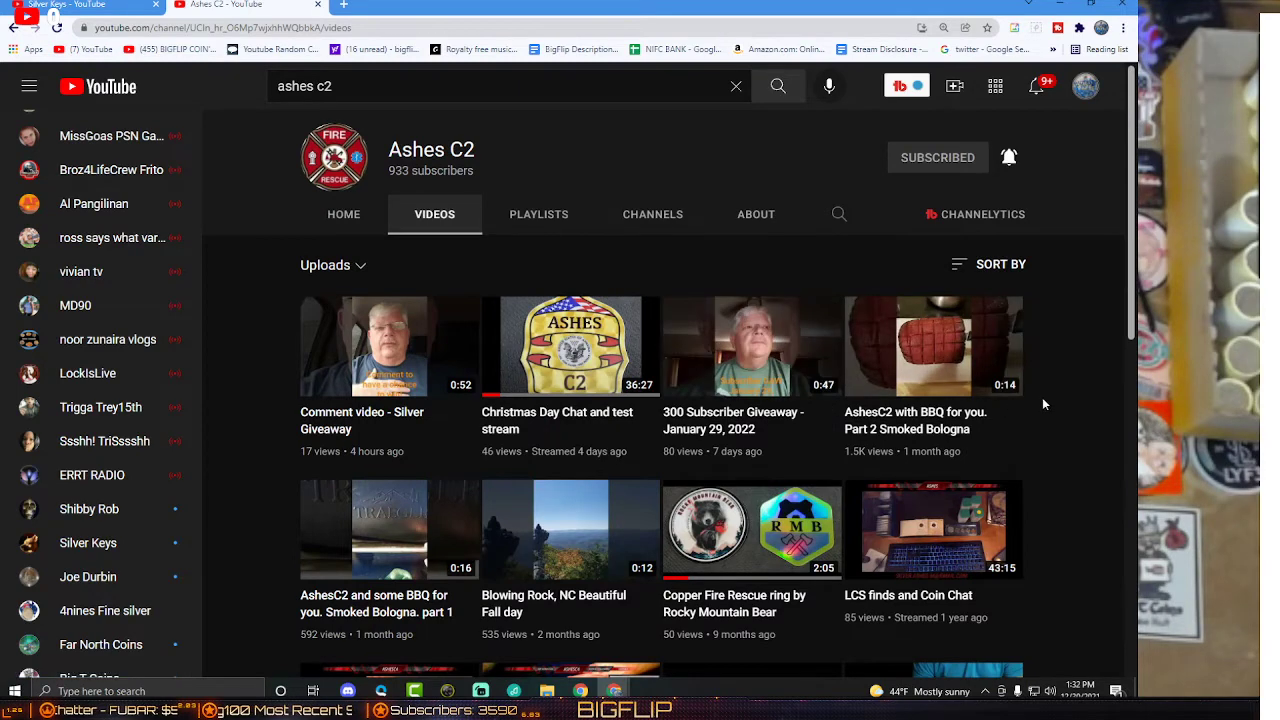
mouse_move(1020, 356)
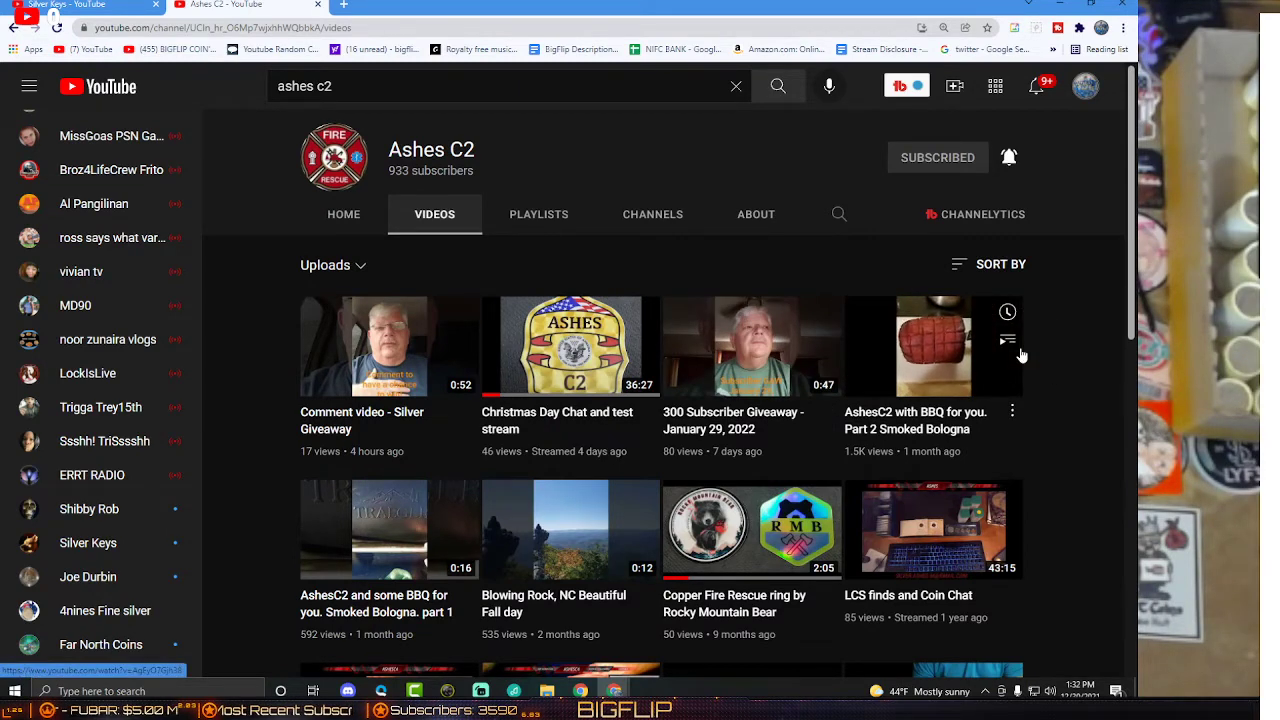
mouse_move(978, 320)
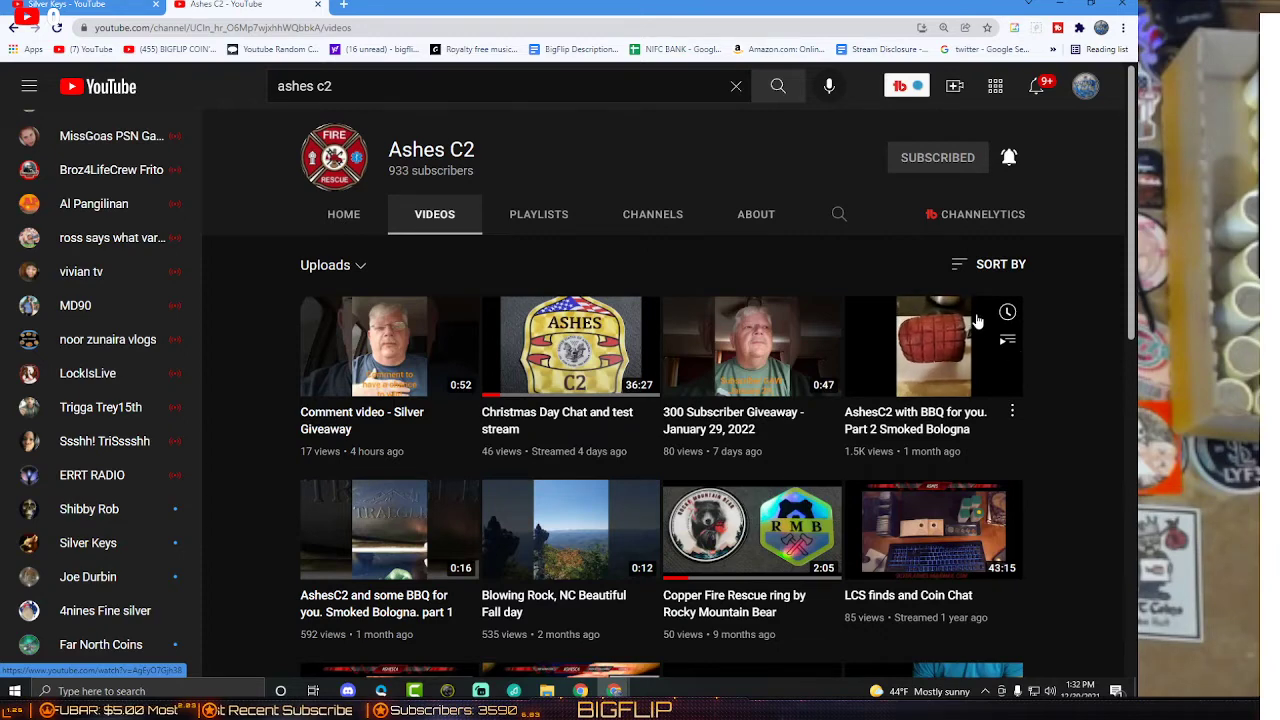
mouse_move(970, 278)
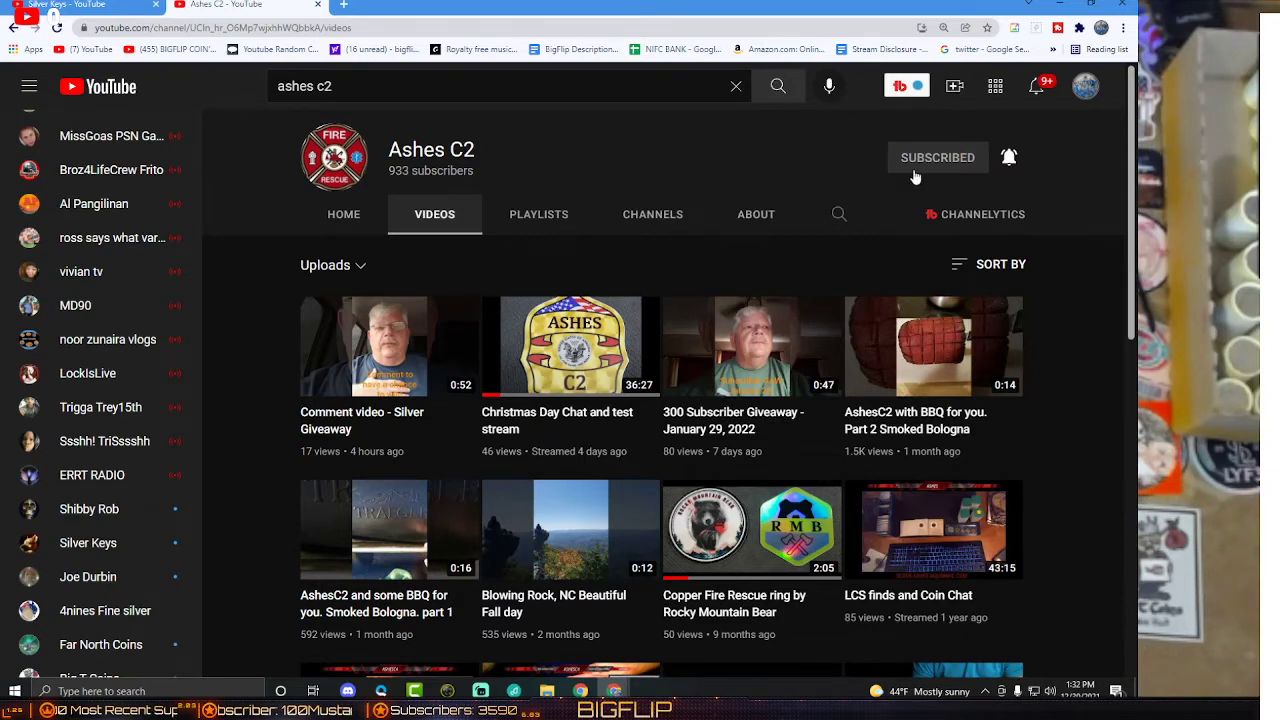
mouse_move(558, 346)
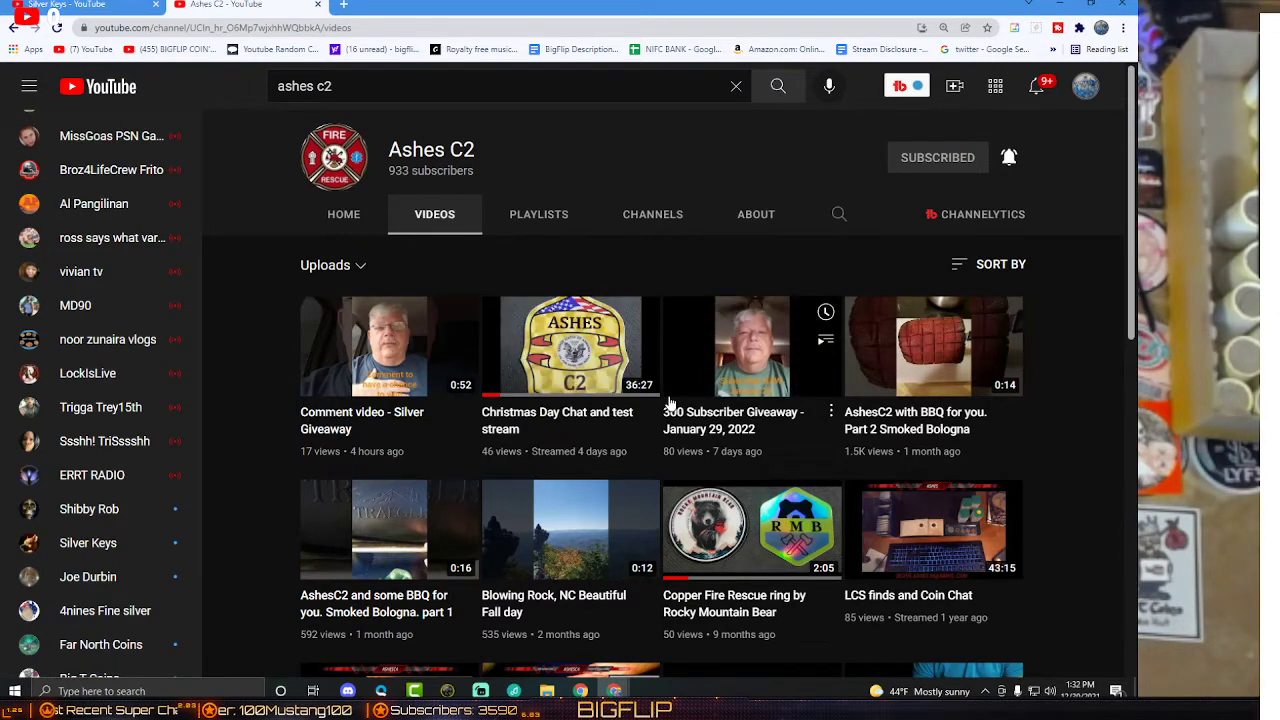
mouse_move(728, 428)
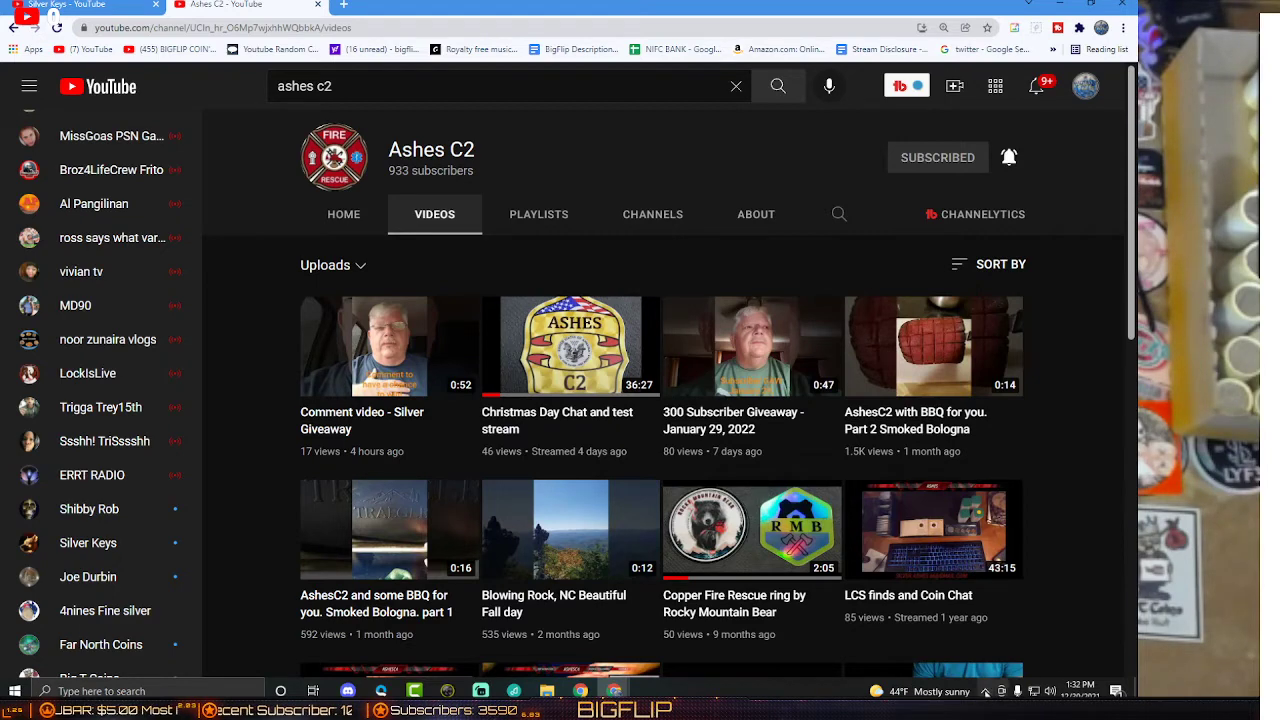
scroll("down", 3)
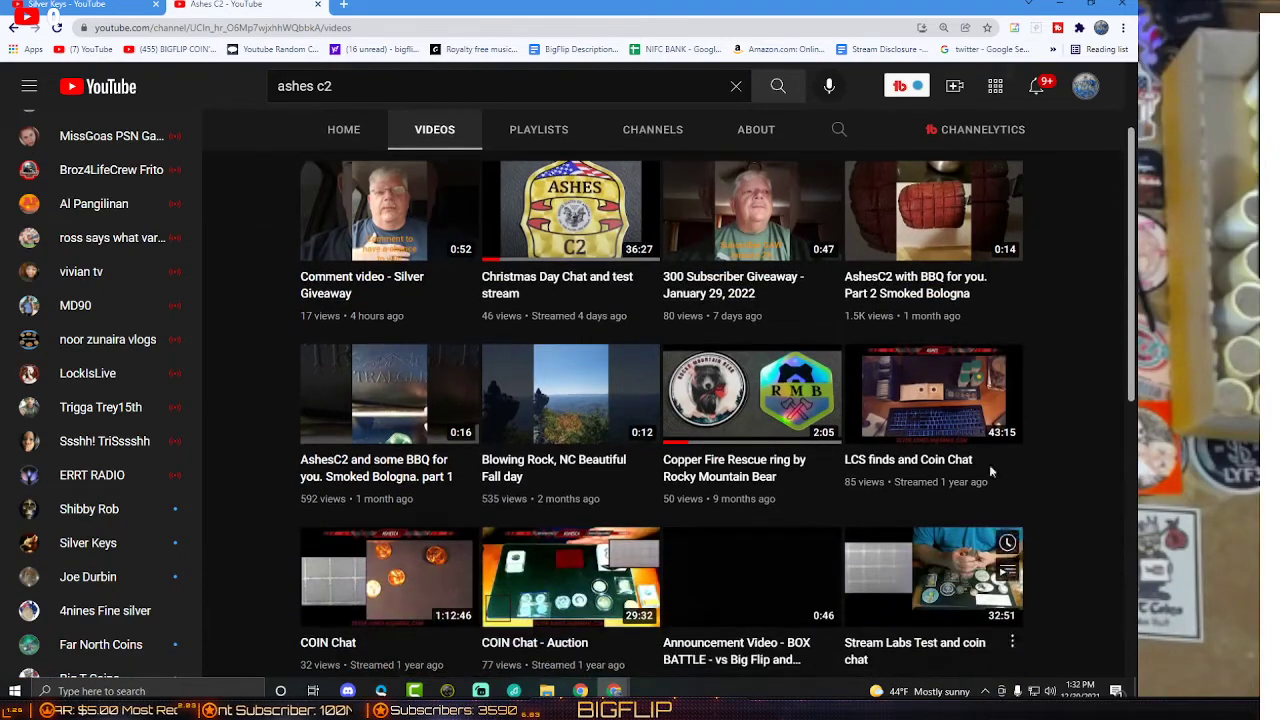